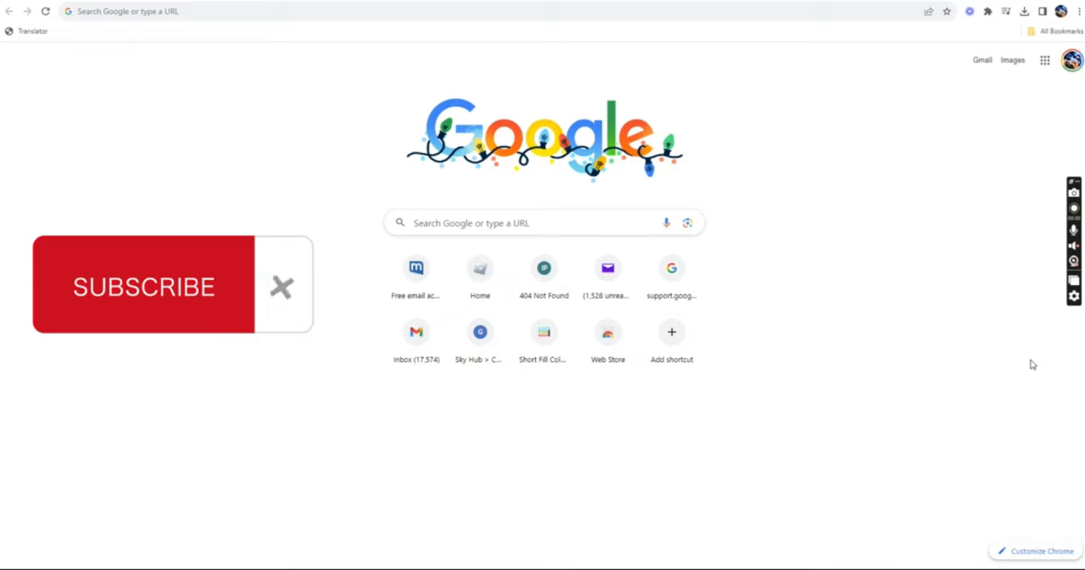
Import 'the video' from Downloads into the CapCut project's media library.
click(281, 286)
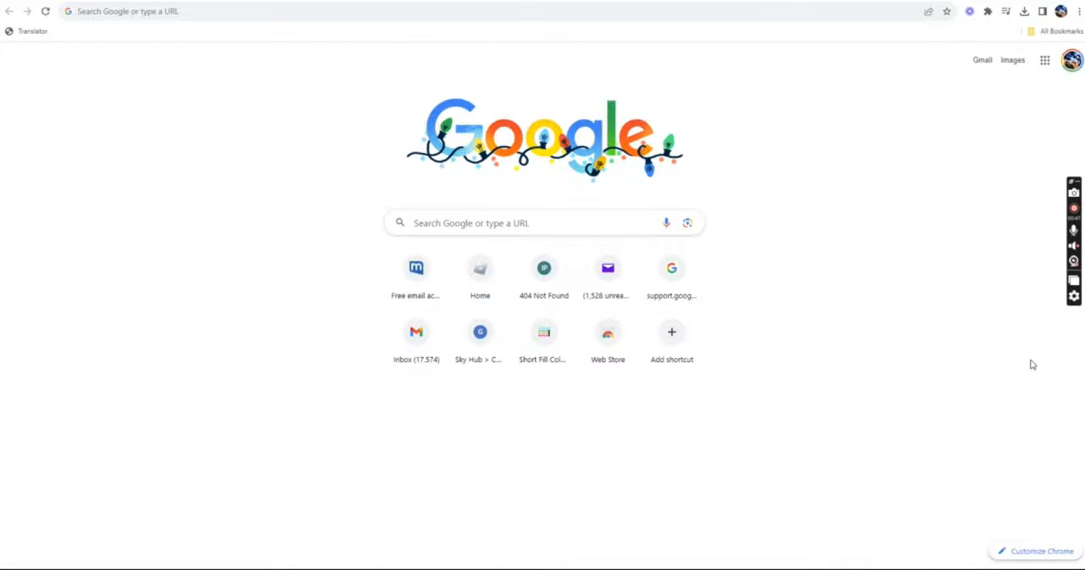
mouse_move(760, 292)
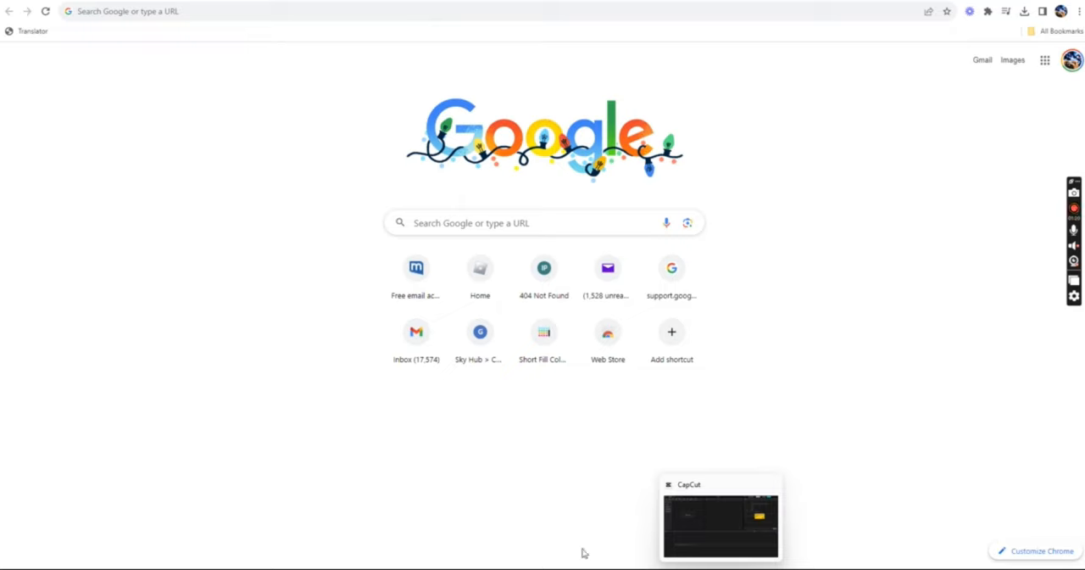
click(718, 516)
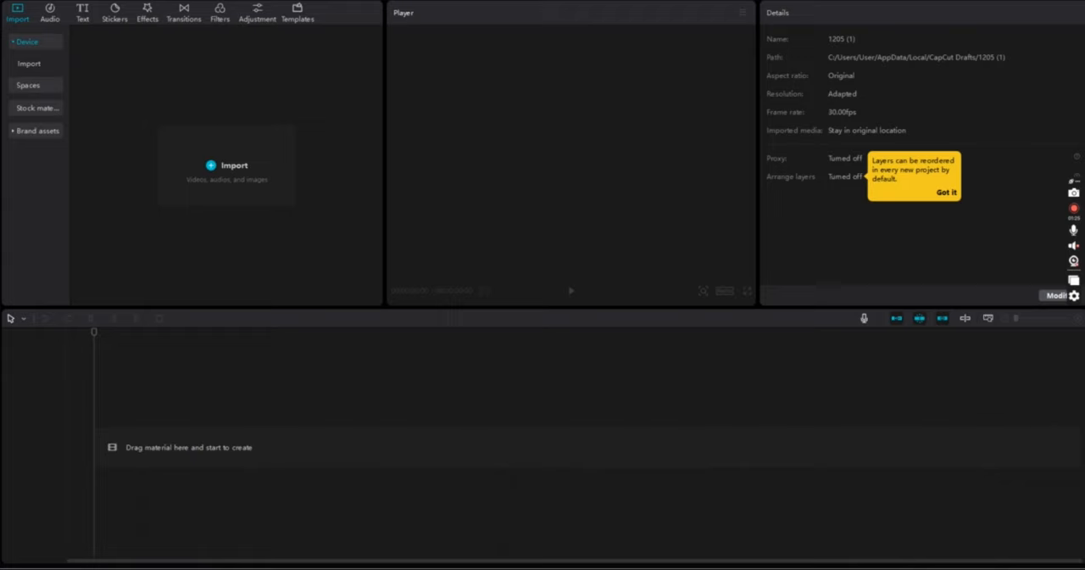
mouse_move(287, 306)
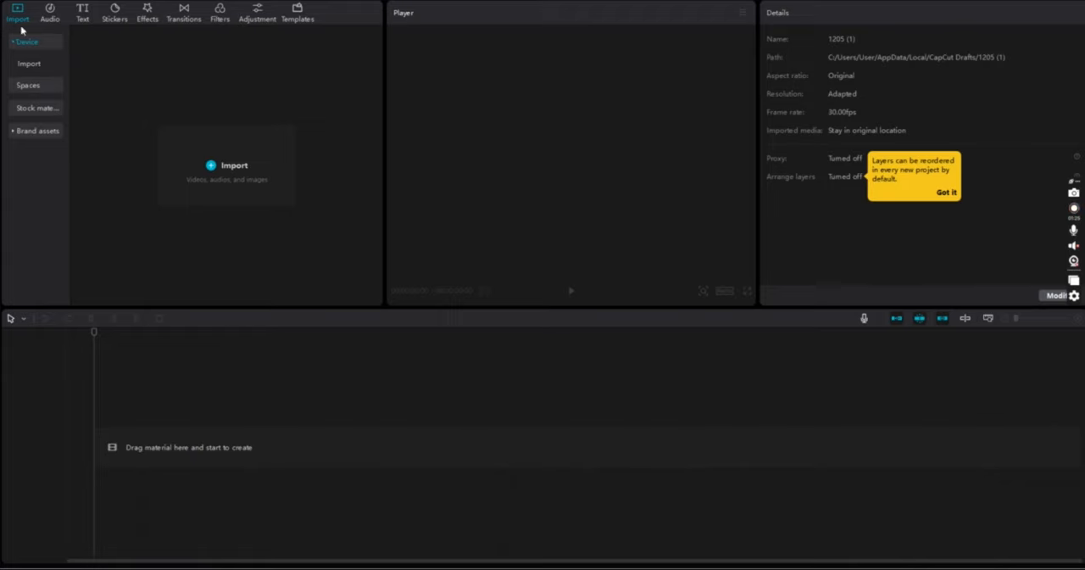
mouse_move(227, 169)
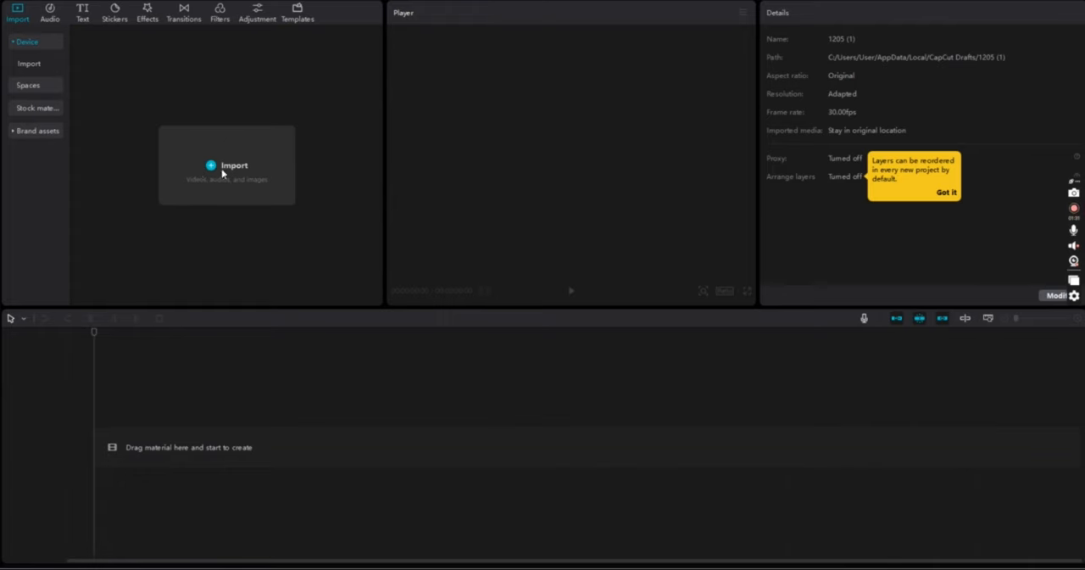
click(227, 165)
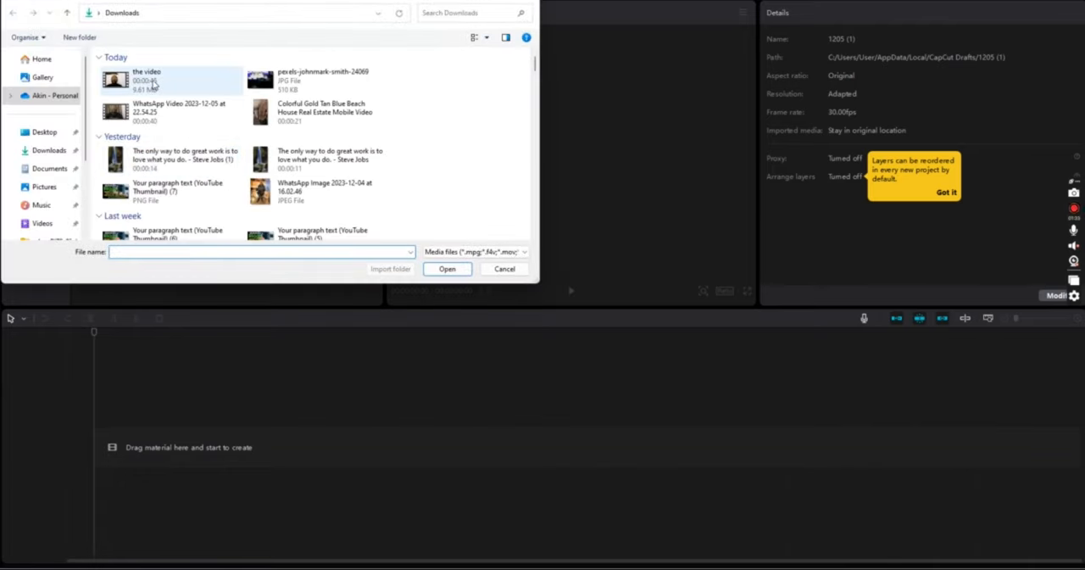
click(153, 79)
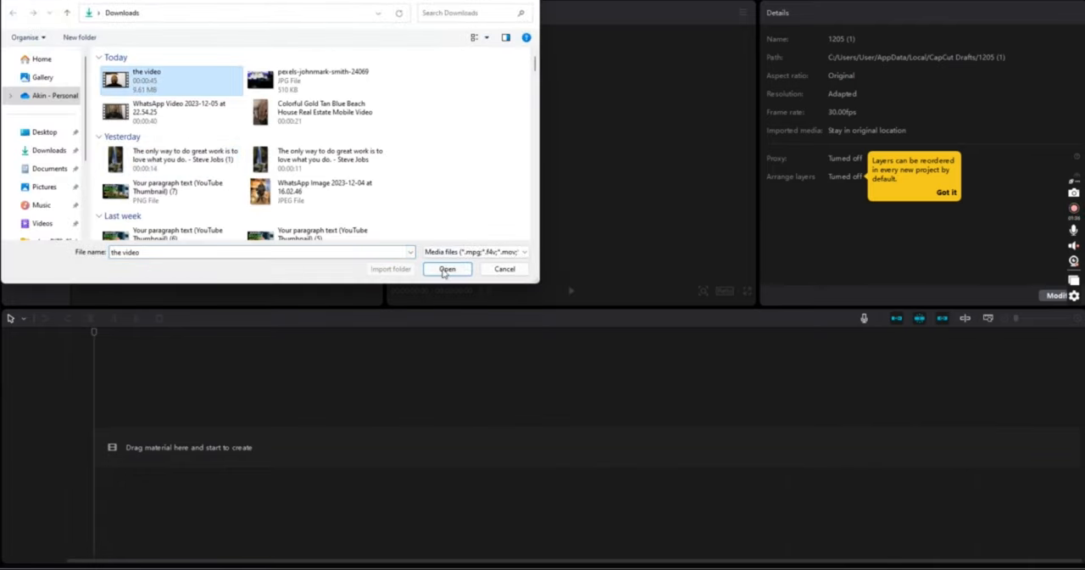
click(446, 269)
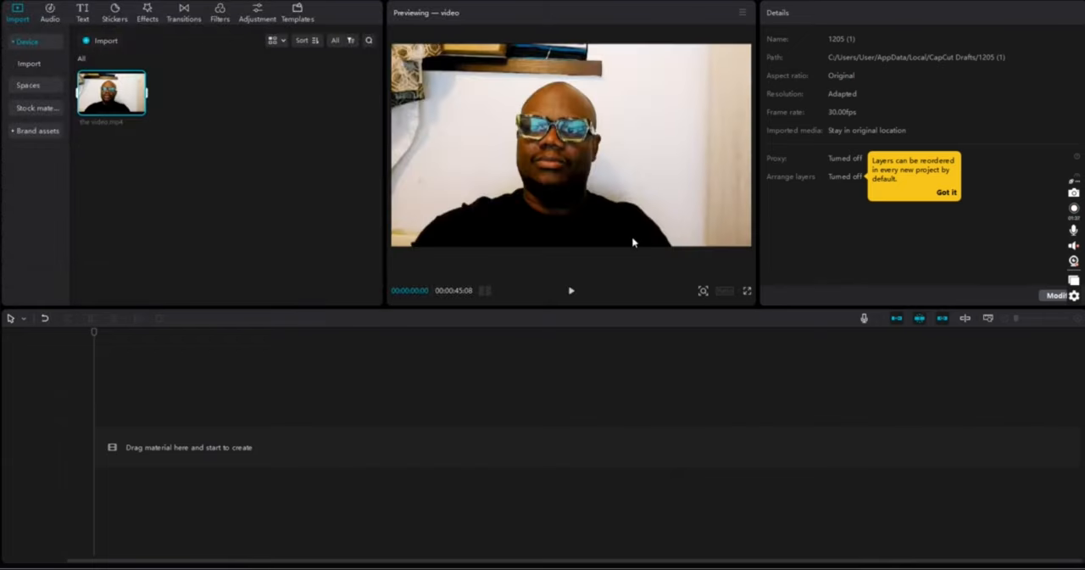
mouse_move(616, 216)
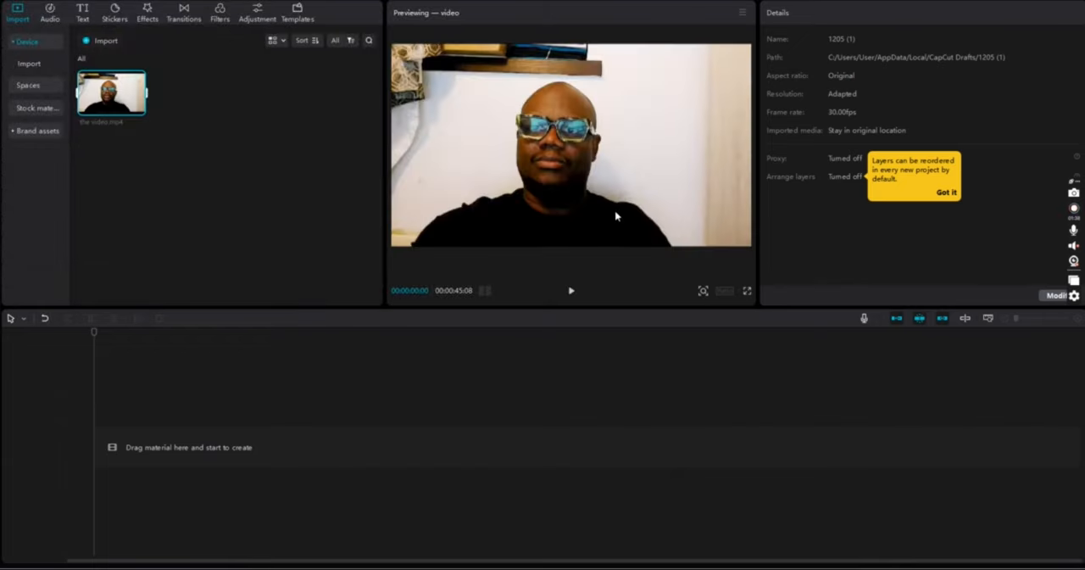
mouse_move(592, 473)
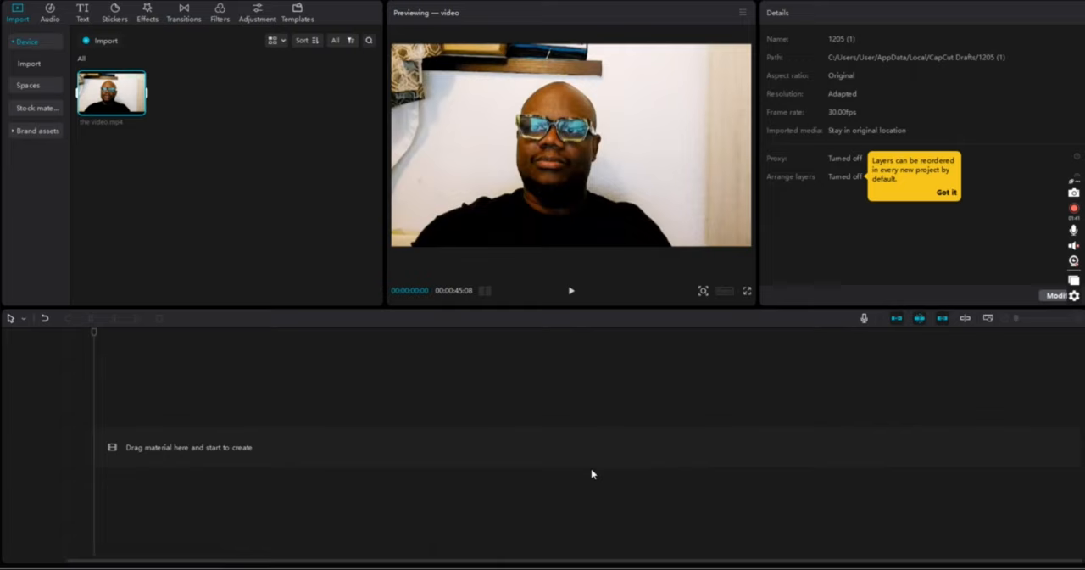
mouse_move(669, 471)
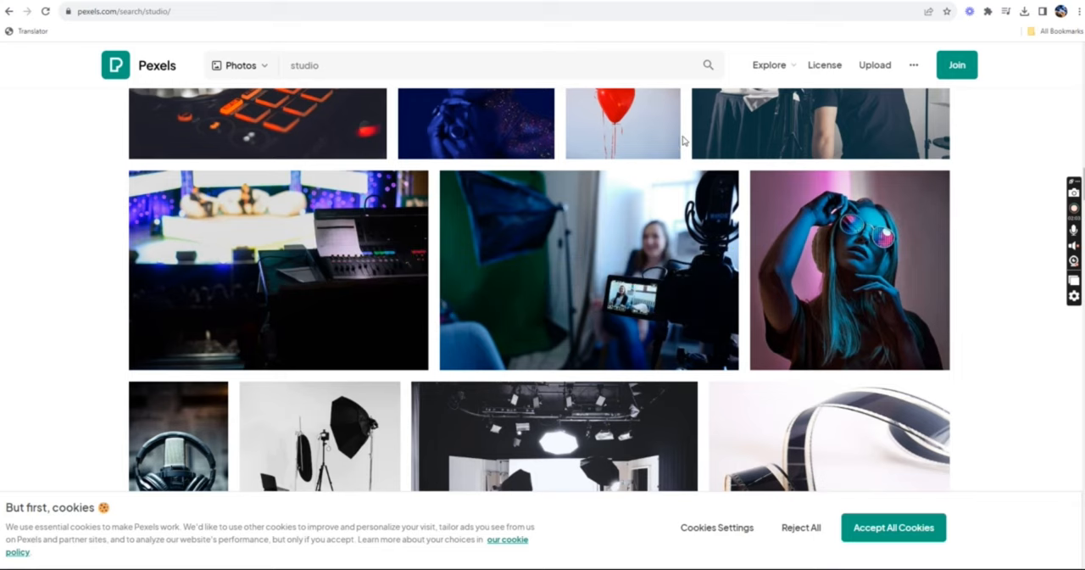
mouse_move(278, 269)
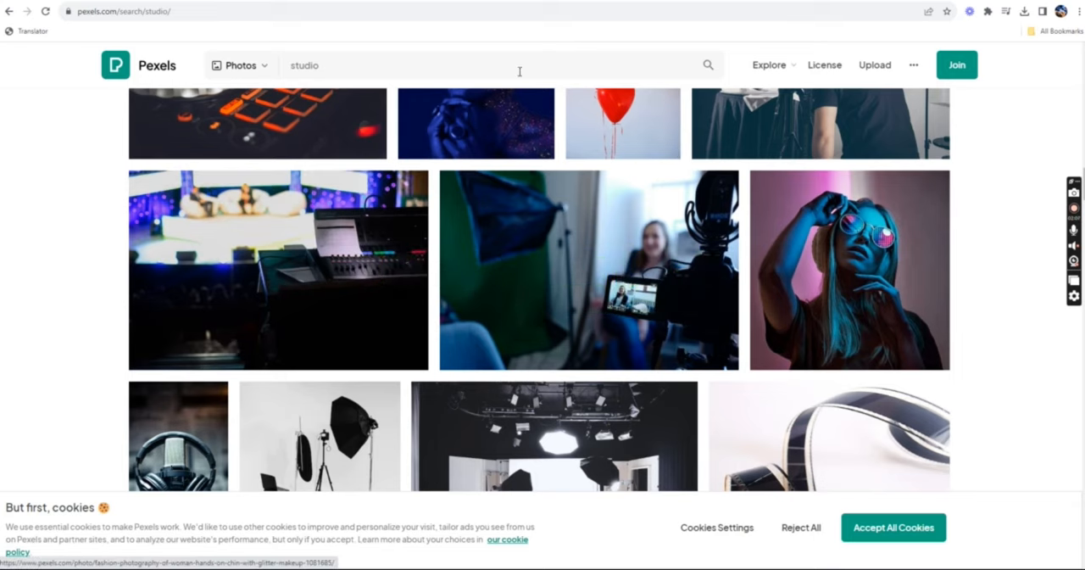
Search Pexels for 'studio background' and scroll through the photo results.
click(483, 65)
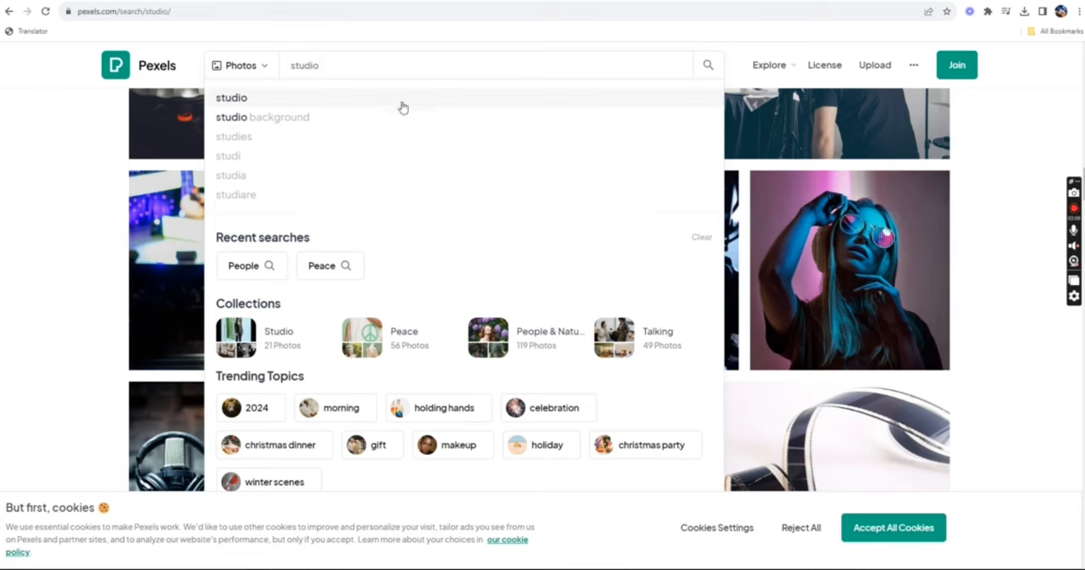
click(262, 117)
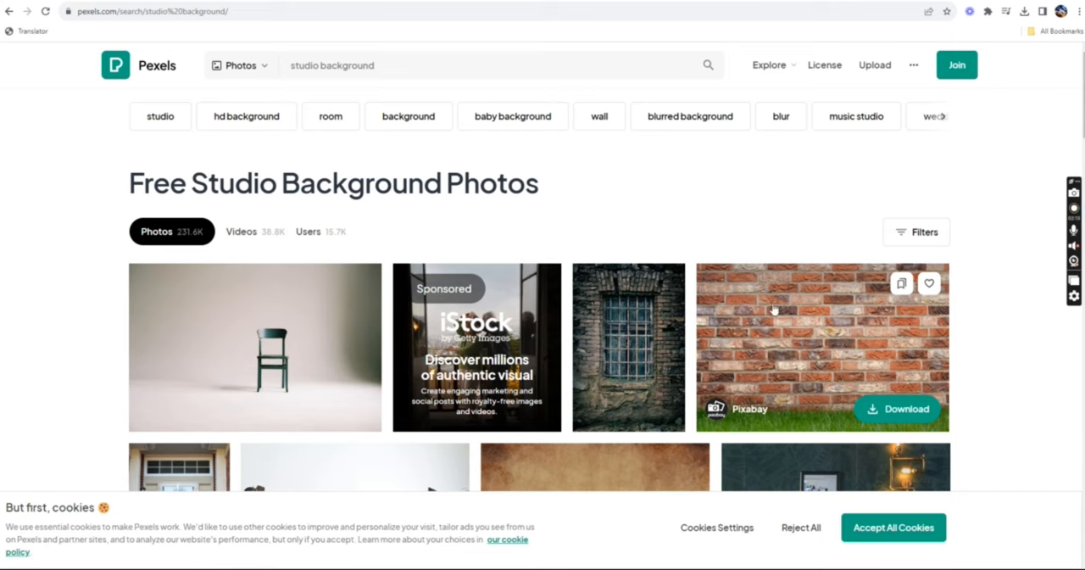
scroll(down, 3)
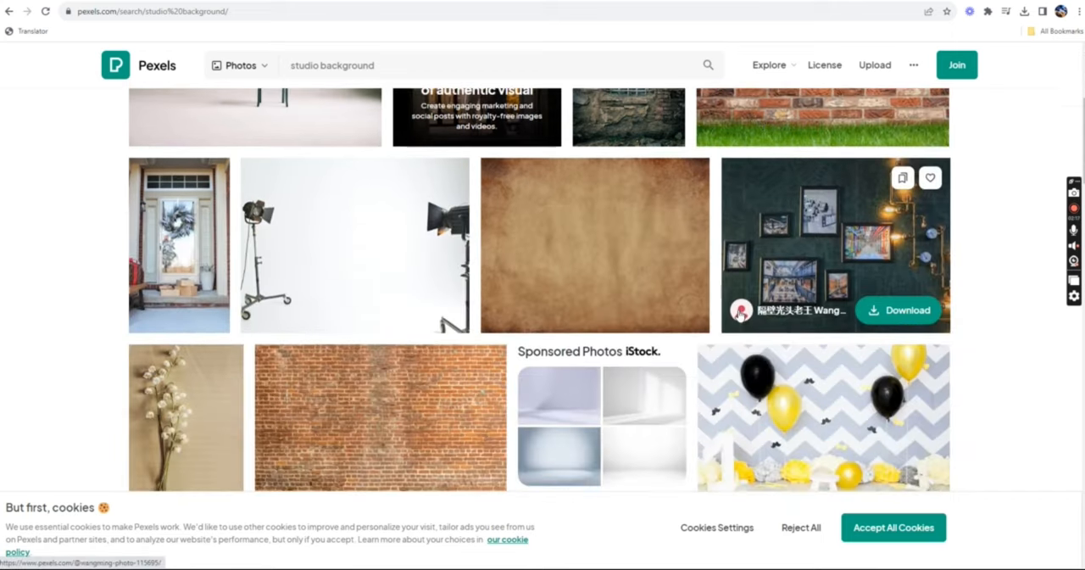
scroll(down, 3)
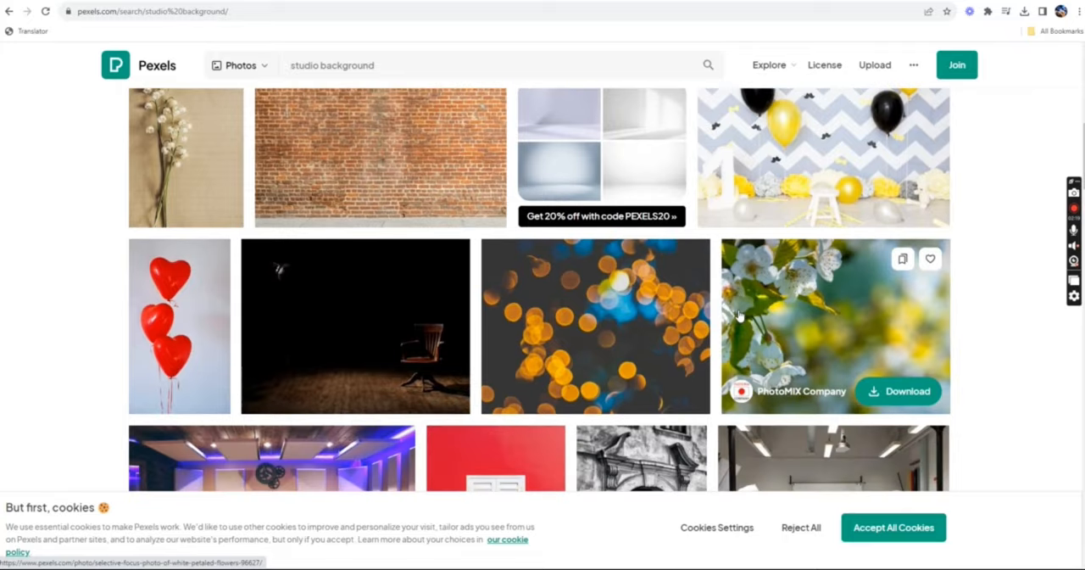
scroll(down, 3)
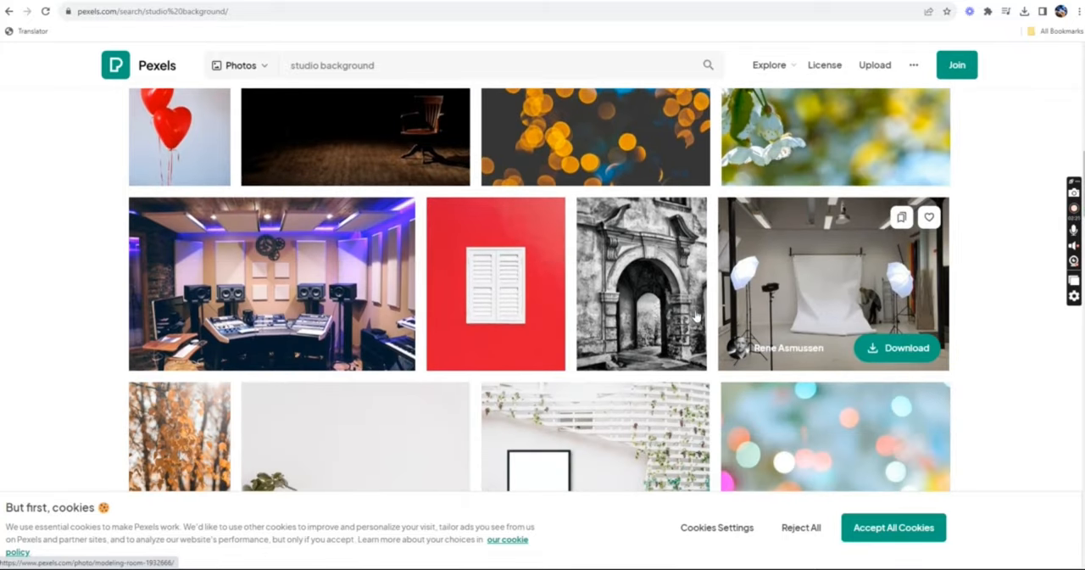
mouse_move(903, 238)
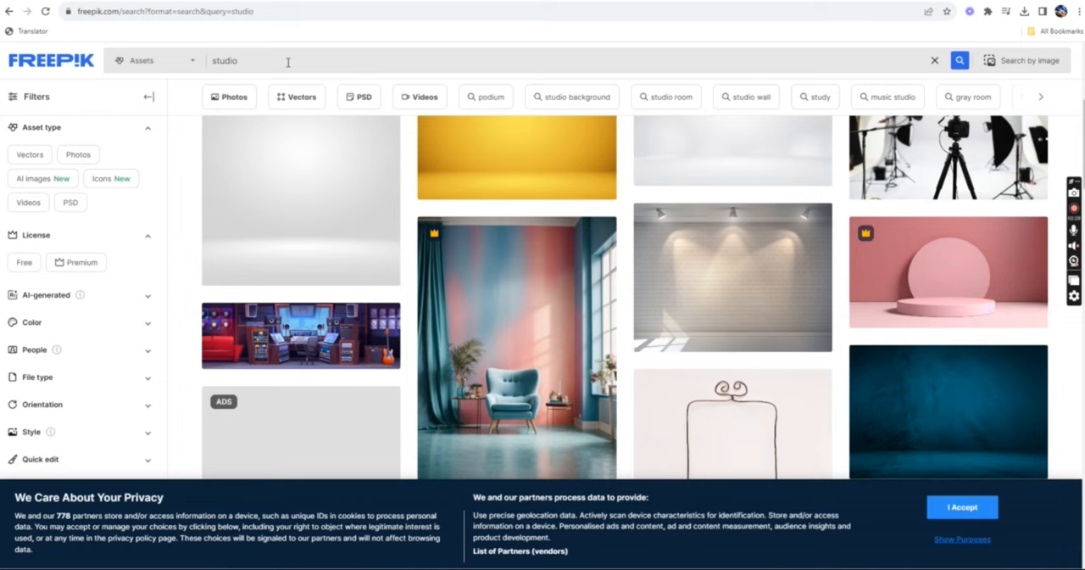
Change the Freepik search to 'studio background' and browse the backdrop images.
click(571, 97)
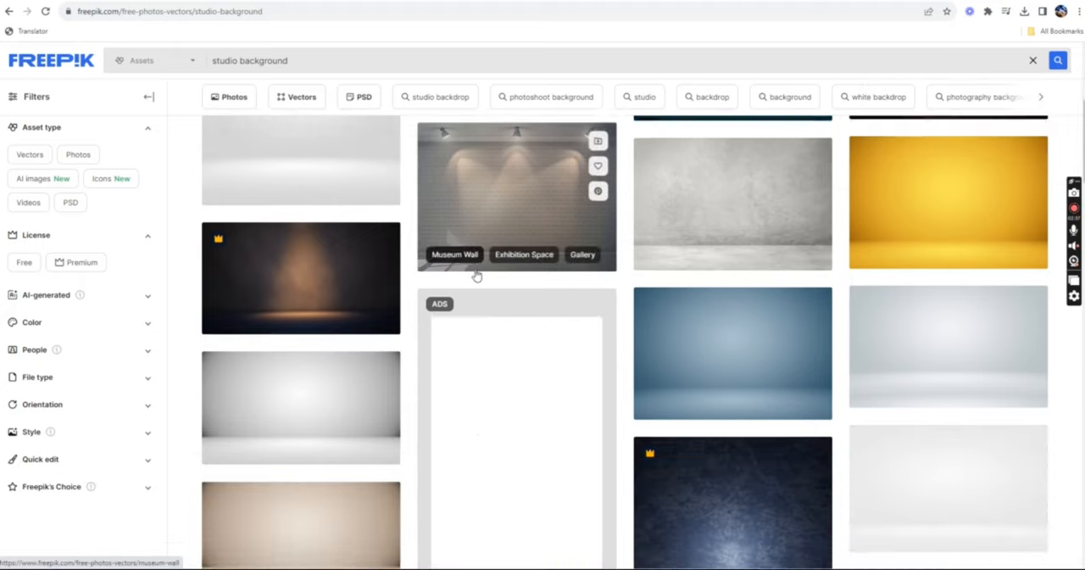
scroll(down, 3)
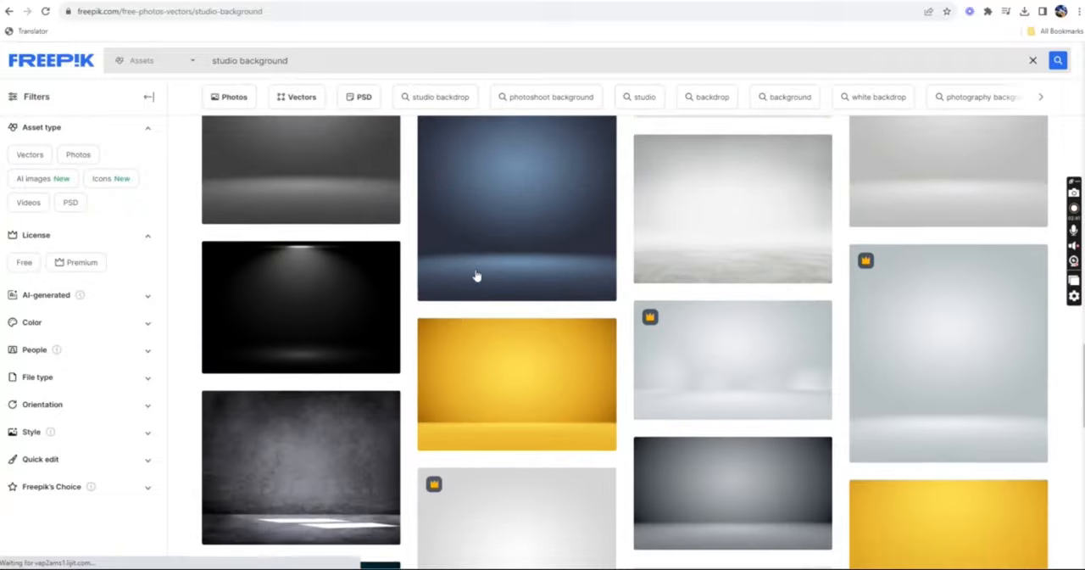
scroll(down, 3)
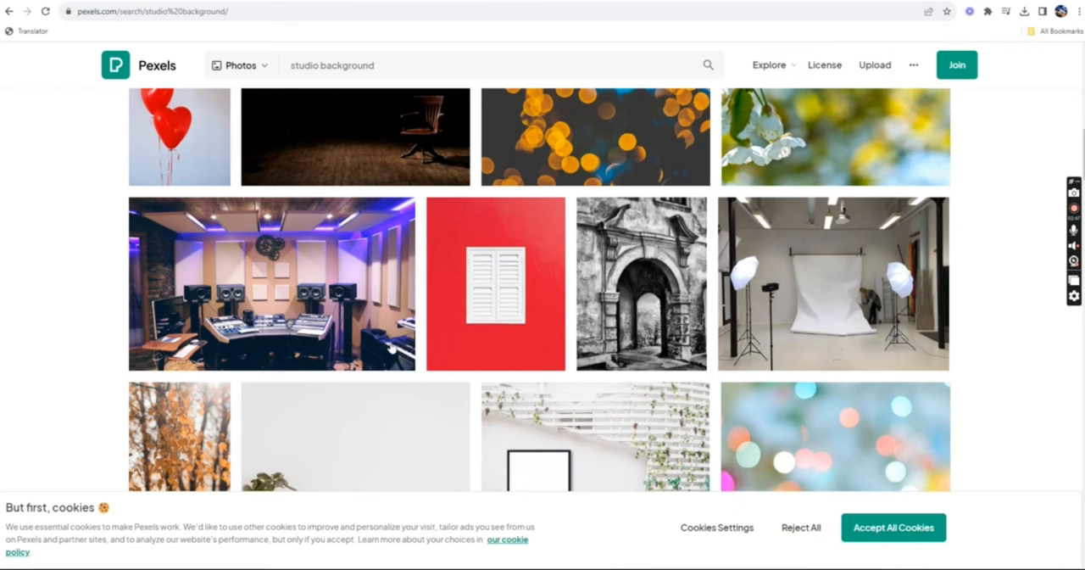
mouse_move(271, 284)
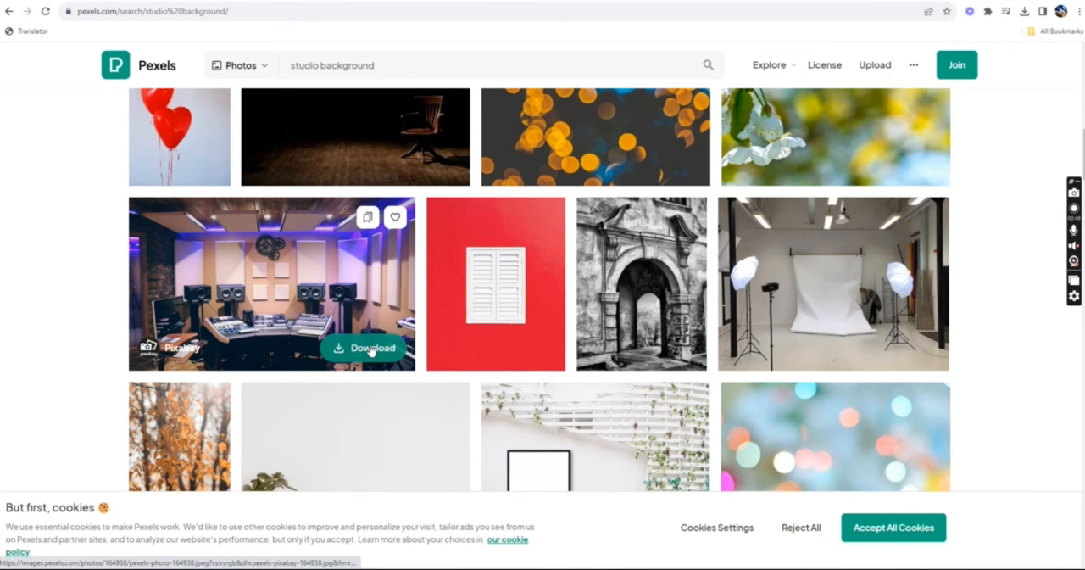
Download the Pixabay music studio room photo from Pexels.
click(363, 347)
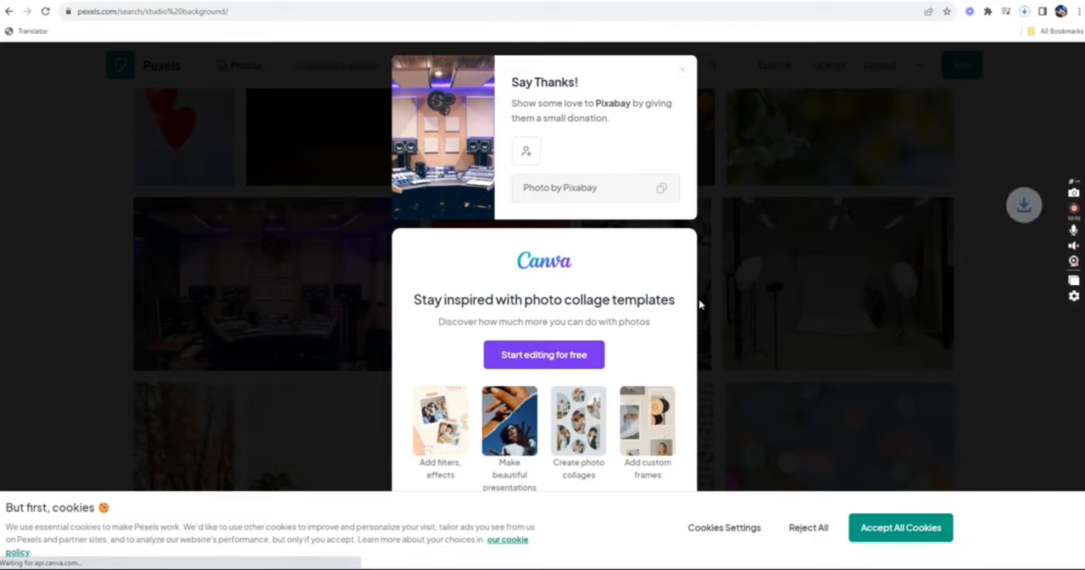
click(900, 526)
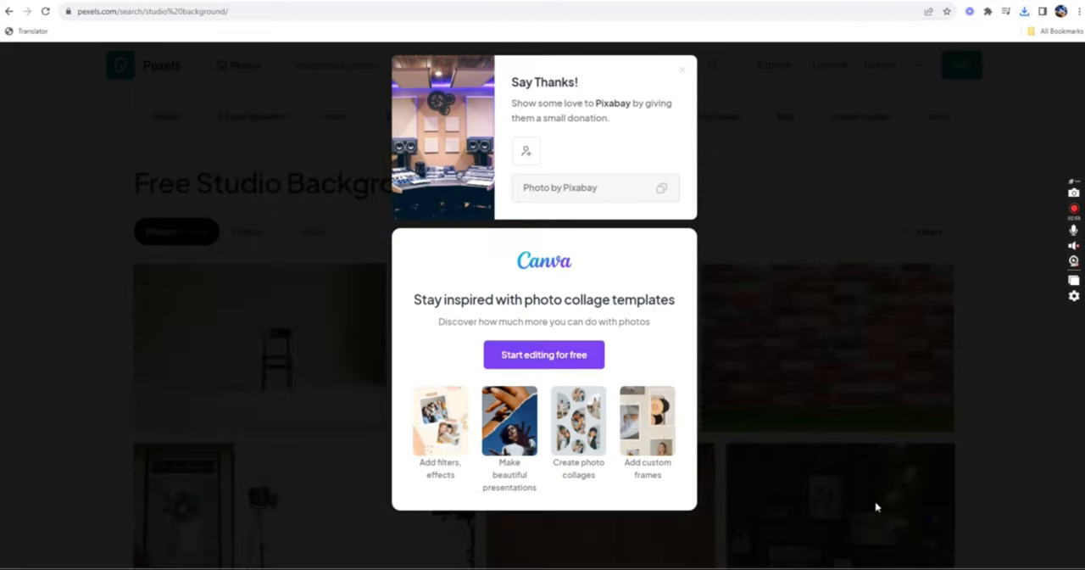
mouse_move(801, 179)
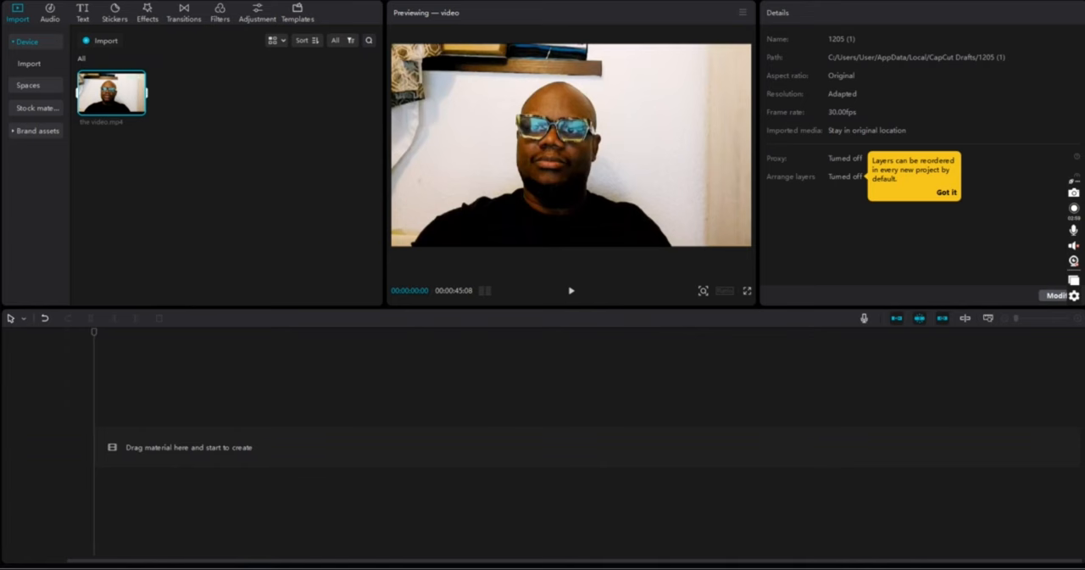
mouse_move(181, 170)
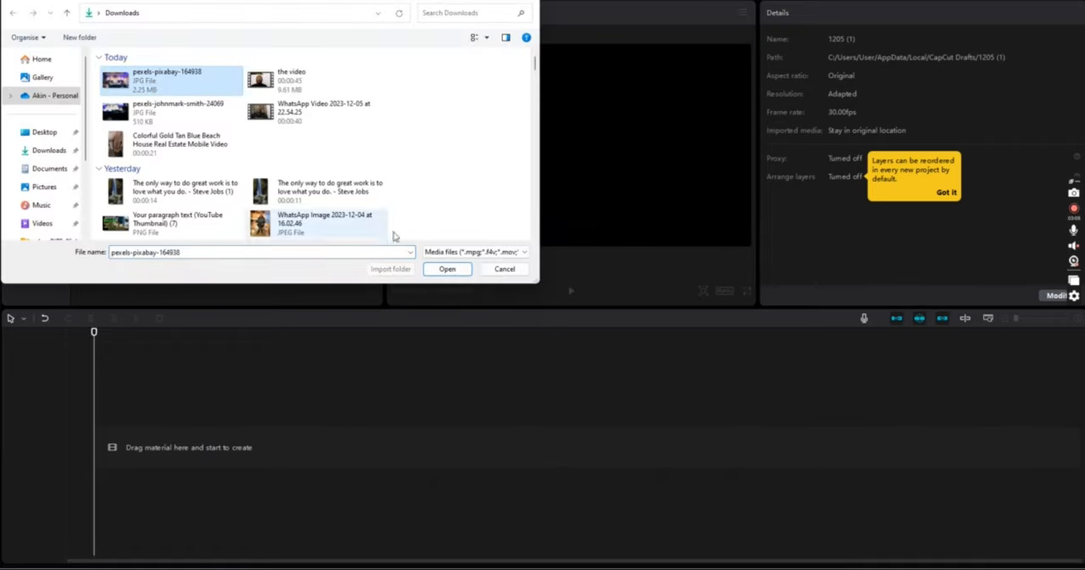
Import pexels-pixabay-164938 from Downloads into CapCut's media.
click(446, 268)
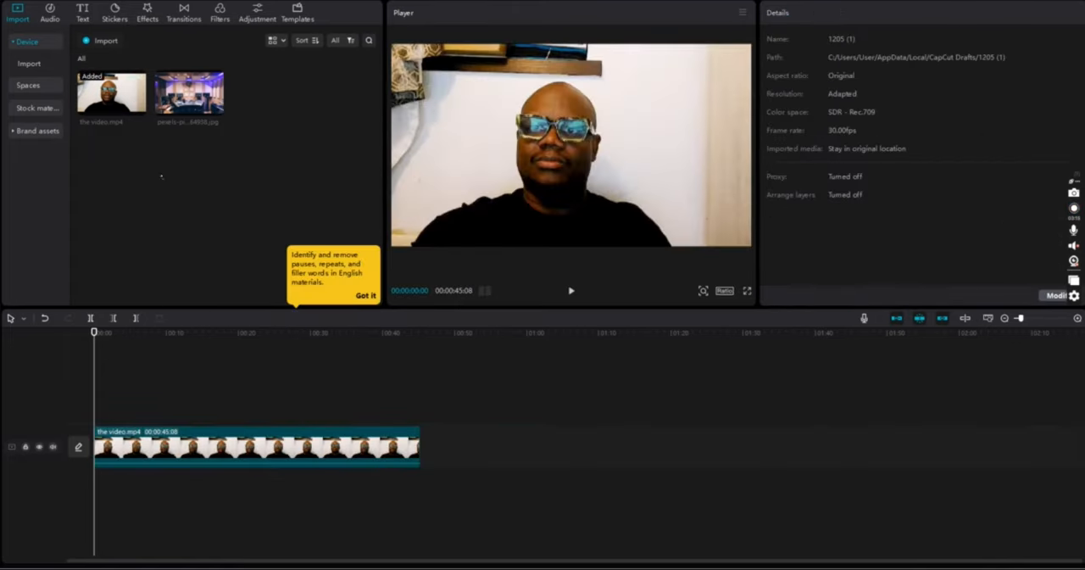
Place the studio photo on a track below the talking-head video.
drag(188, 91, 168, 485)
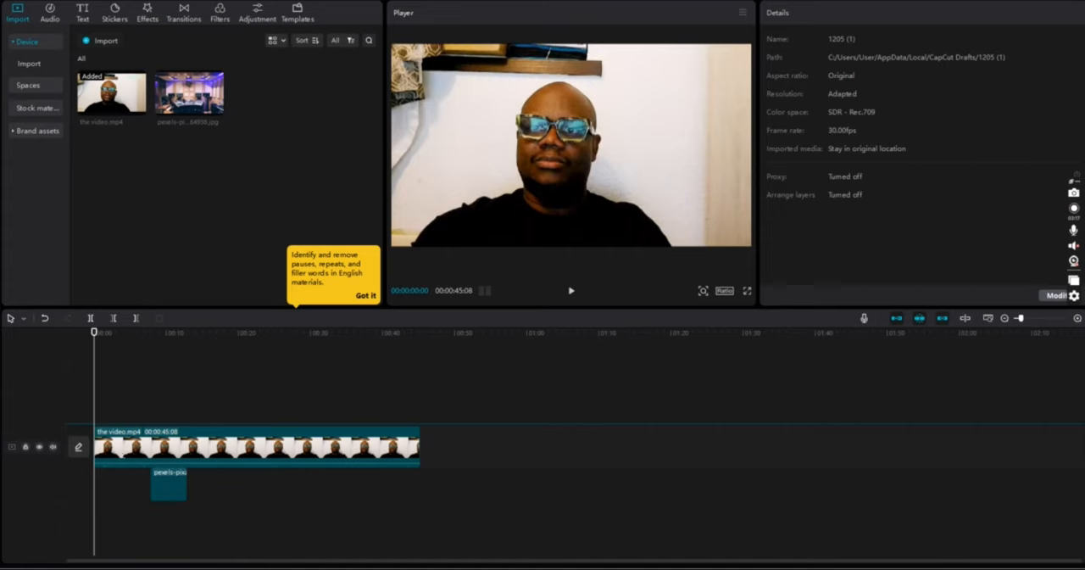
drag(167, 483, 161, 403)
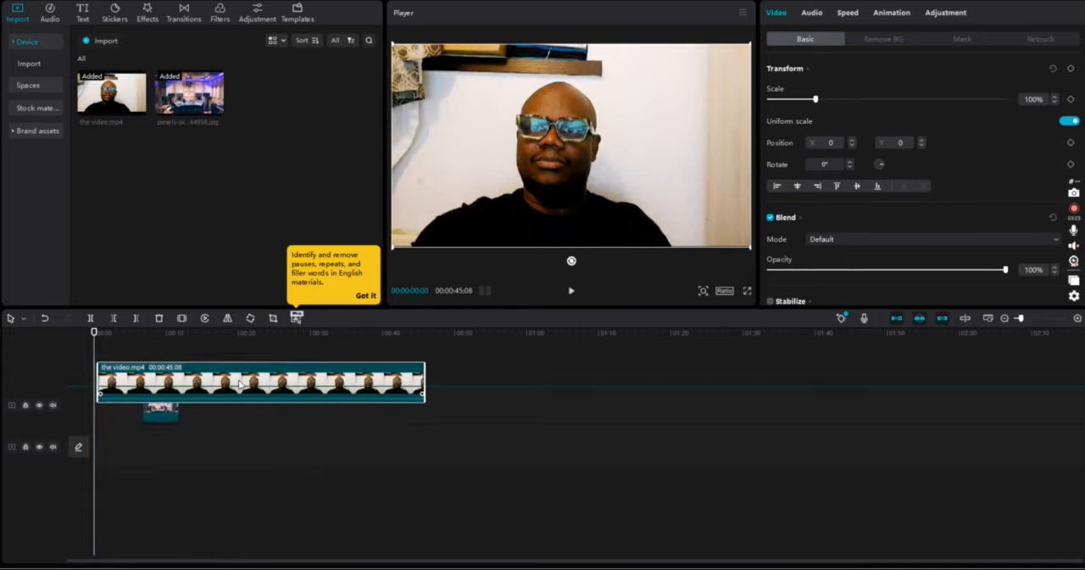
click(160, 415)
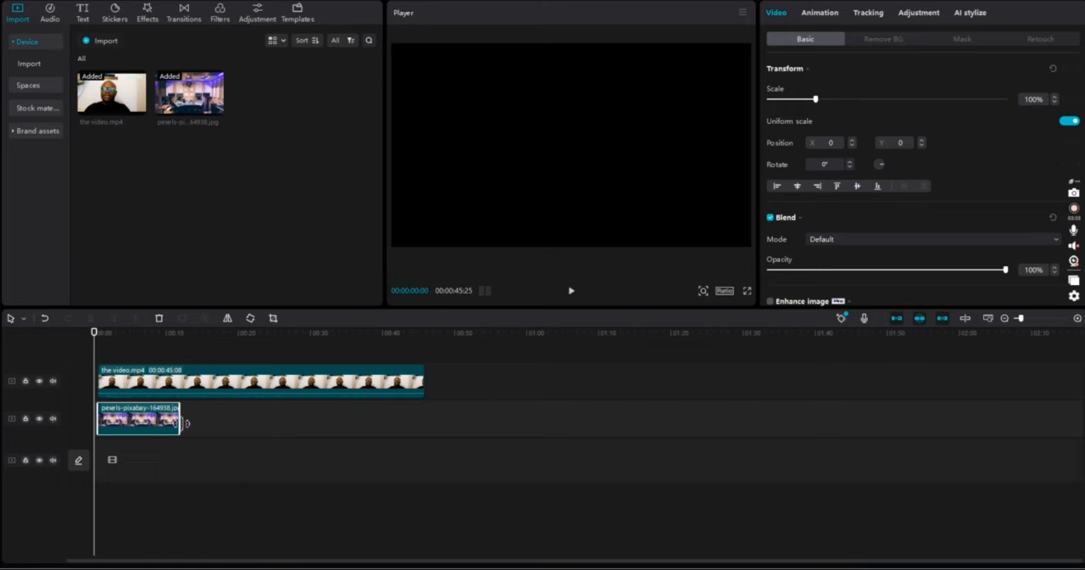
Stretch the photo to the video's 45-second length and select the video clip.
drag(179, 421, 416, 421)
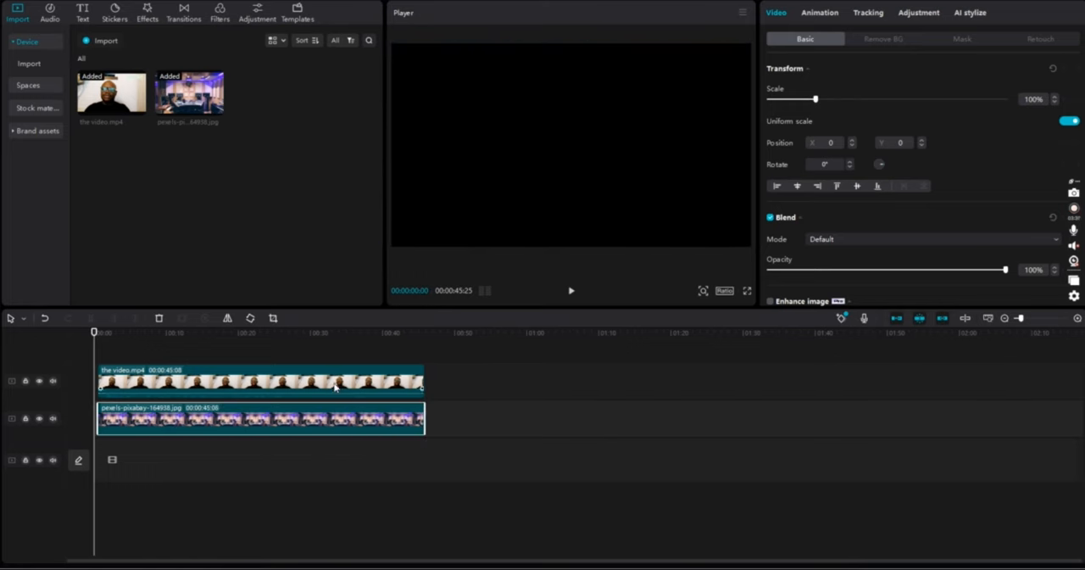
right_click(335, 382)
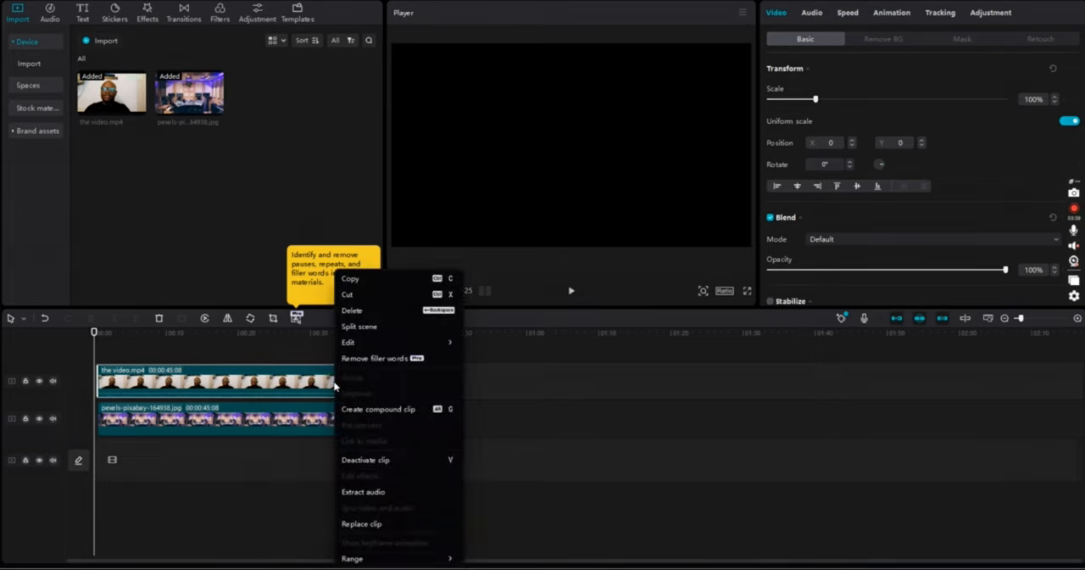
click(362, 492)
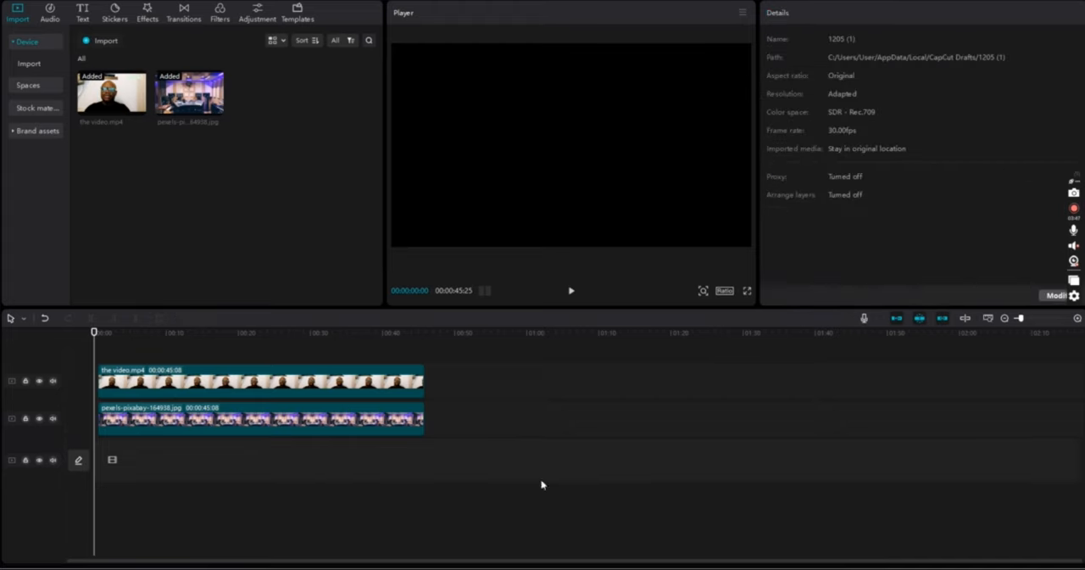
click(260, 381)
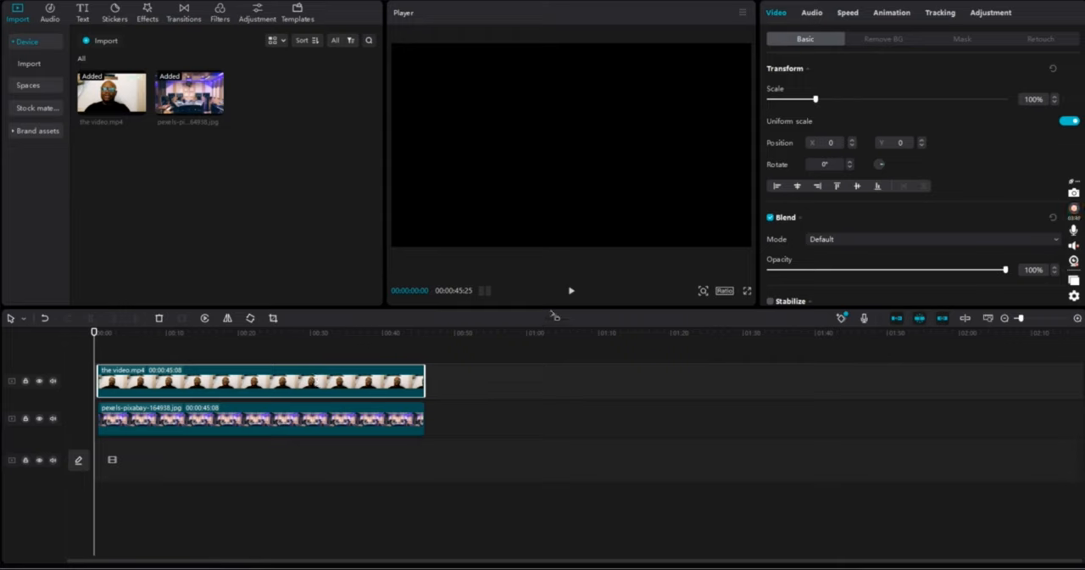
click(570, 291)
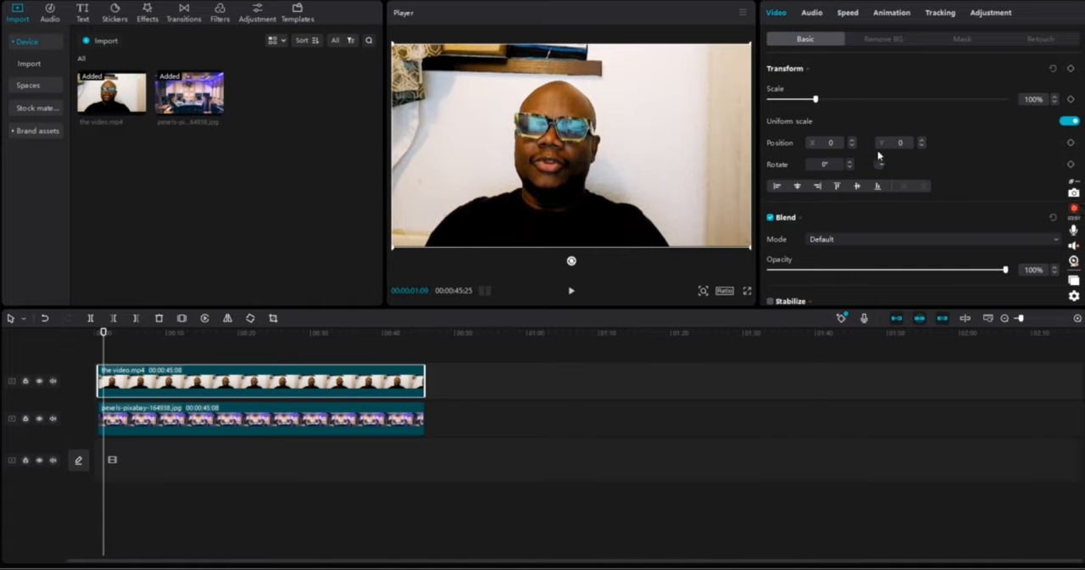
mouse_move(884, 44)
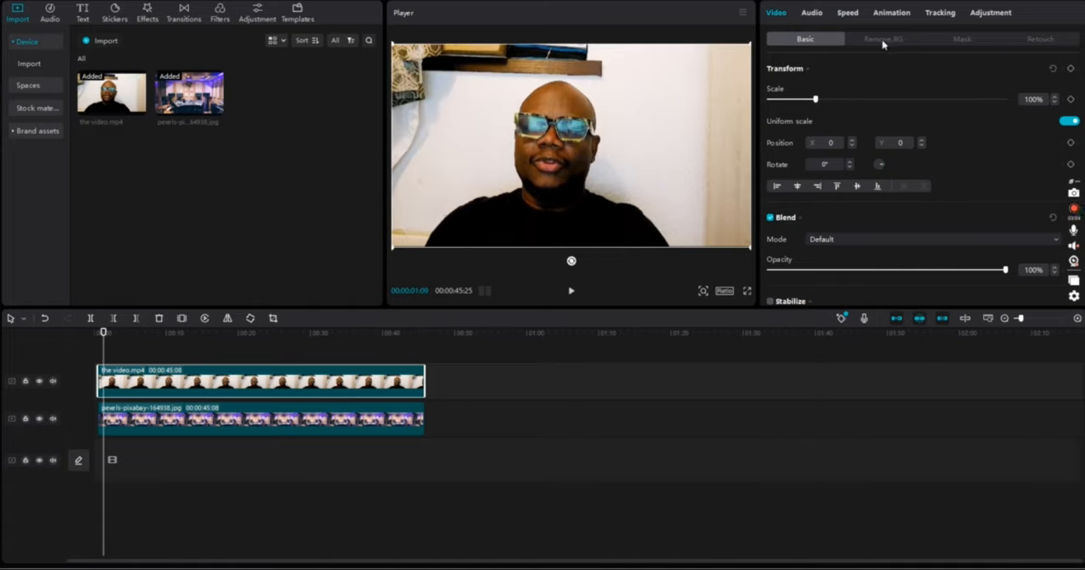
Enable Auto removal under Remove BG for the talking-head clip.
click(883, 39)
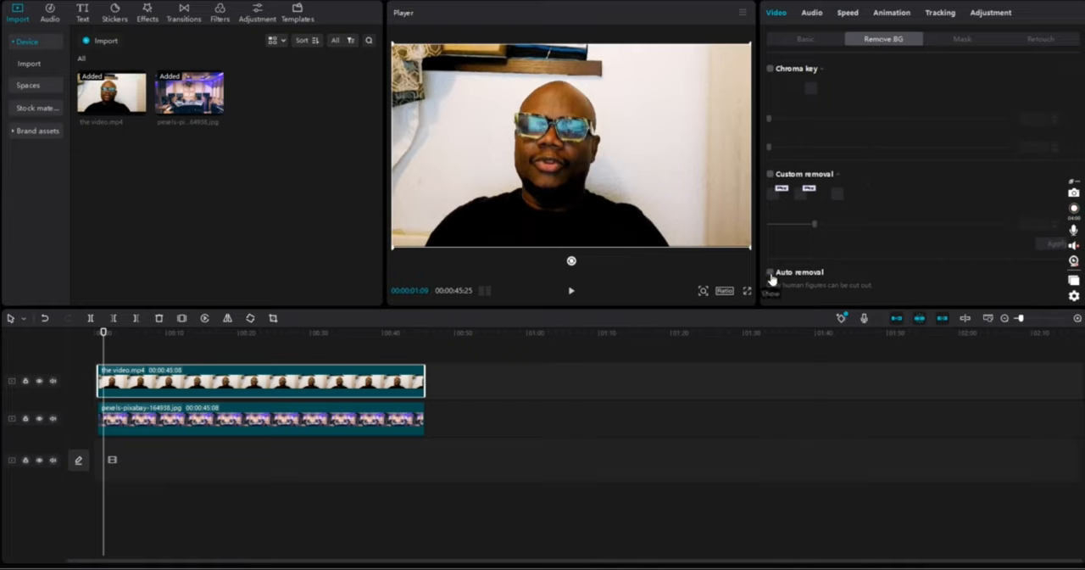
click(770, 272)
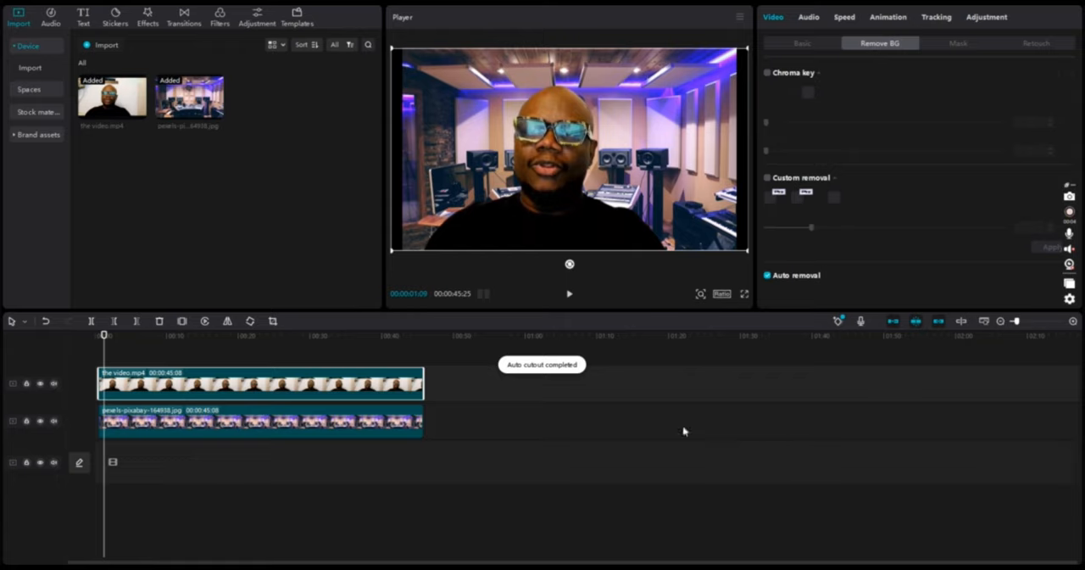
mouse_move(602, 171)
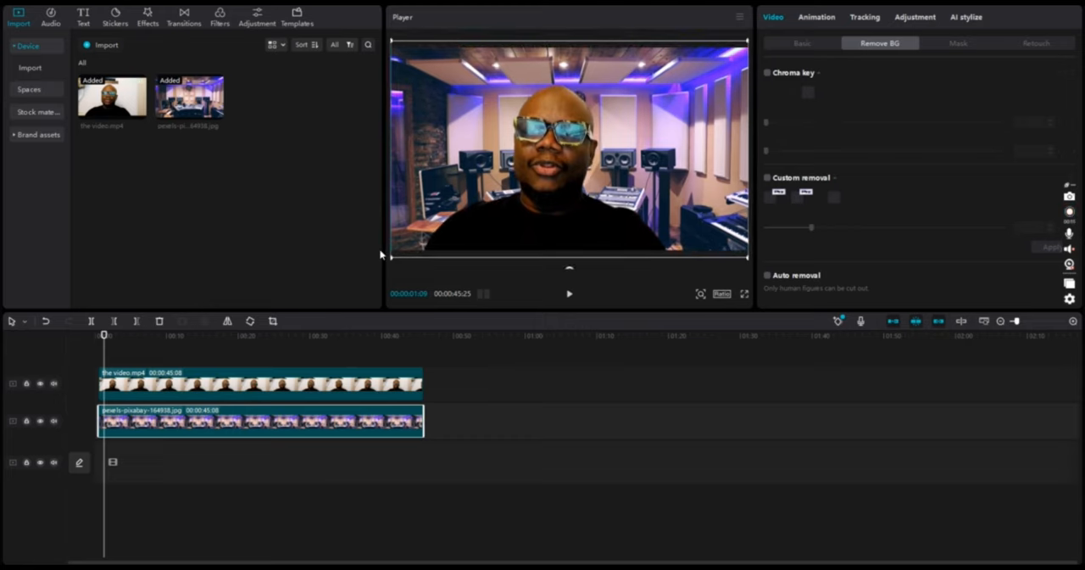
mouse_move(732, 249)
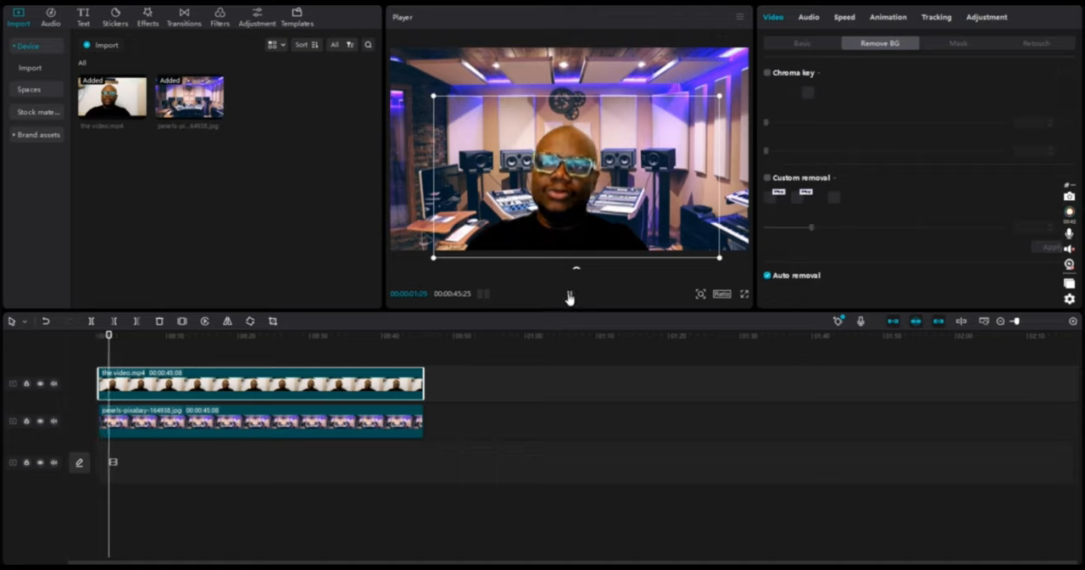
click(569, 293)
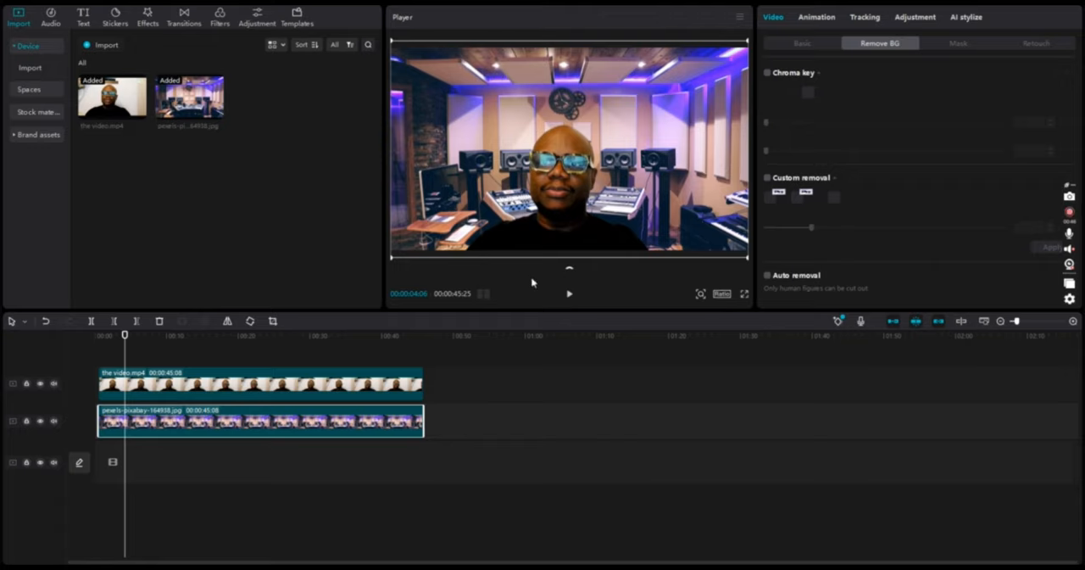
click(569, 294)
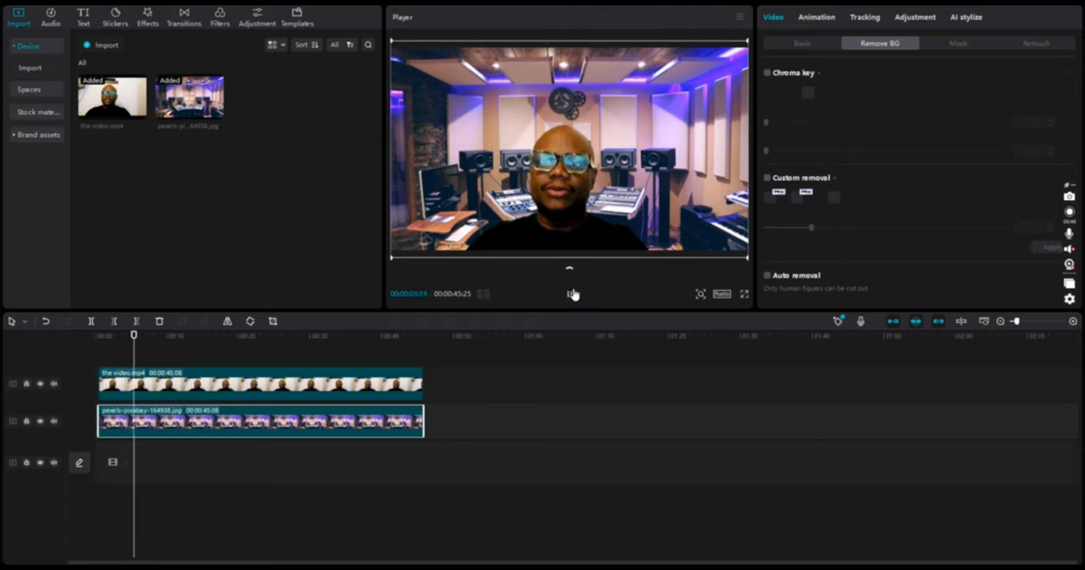
click(569, 293)
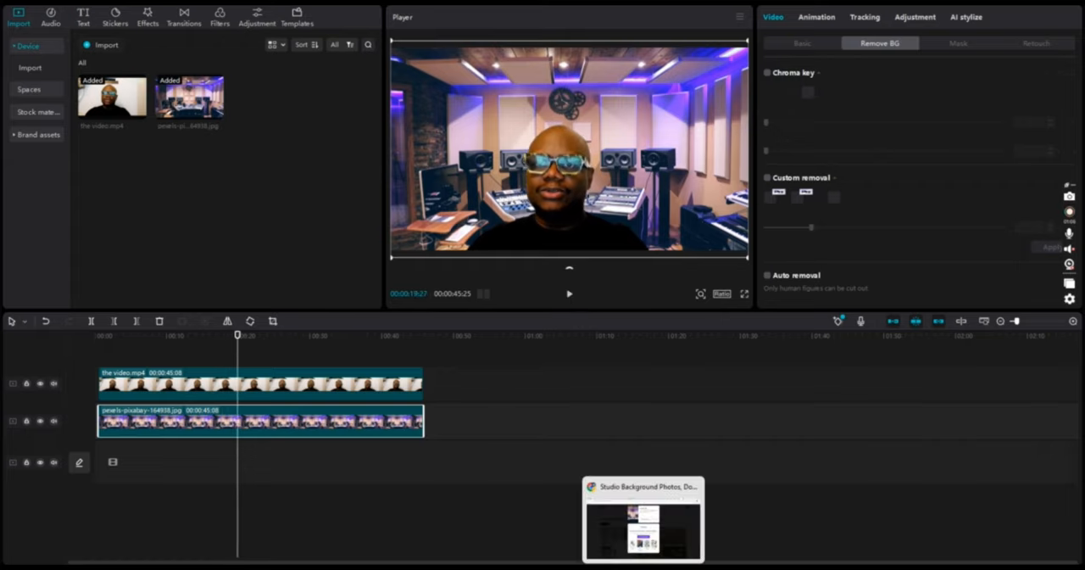
Open the red brick wall photo on Pexels, download it, and confirm it finished.
click(643, 517)
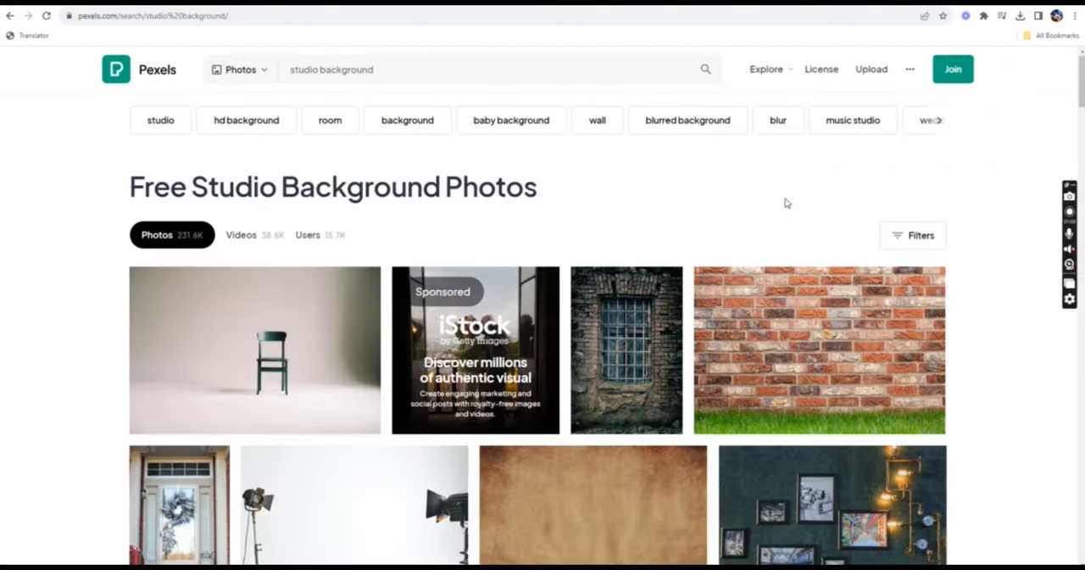
scroll(down, 3)
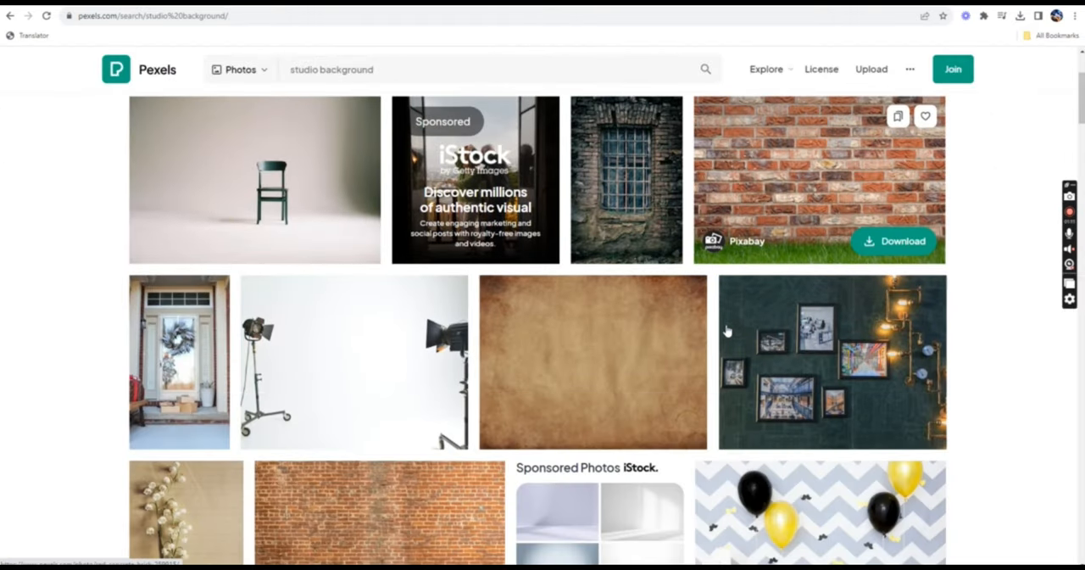
click(818, 178)
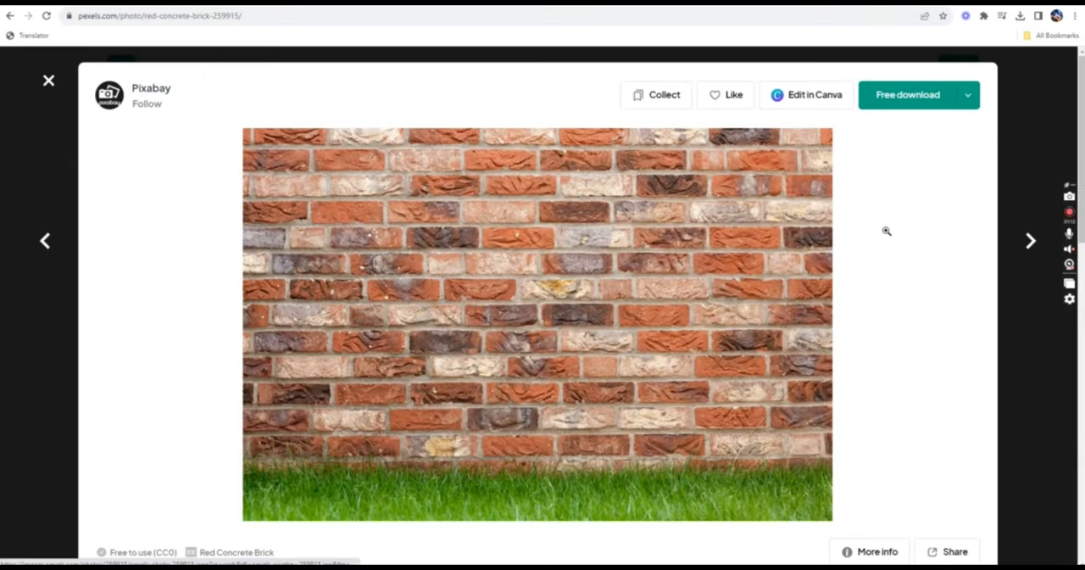
mouse_move(907, 101)
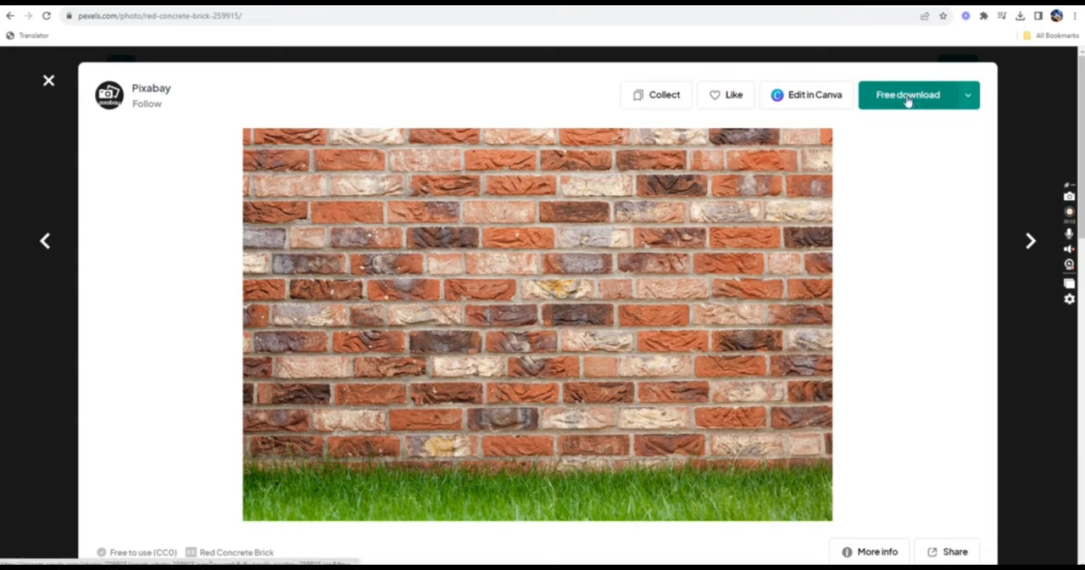
click(907, 94)
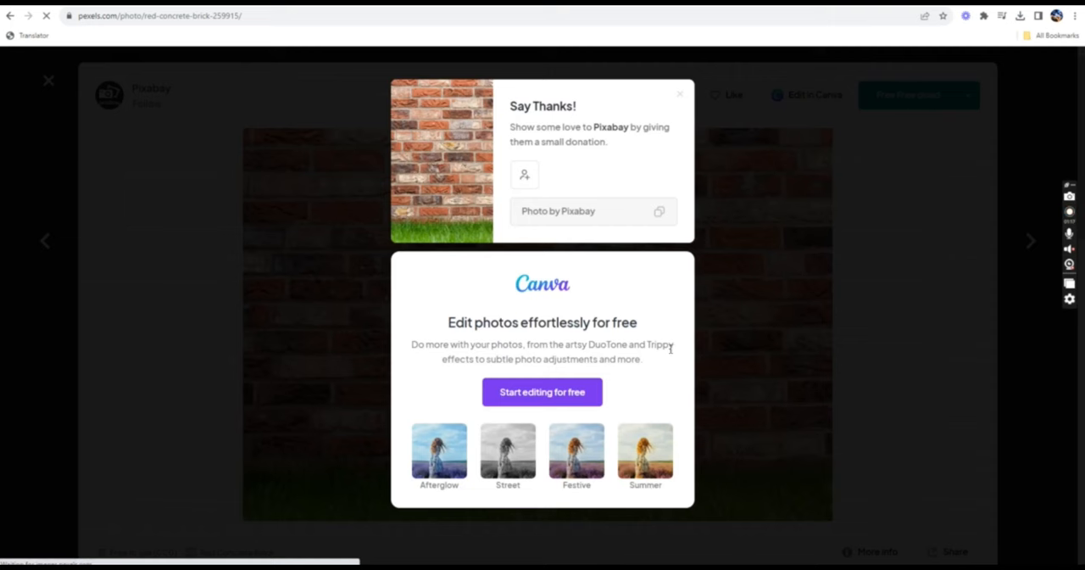
click(1020, 15)
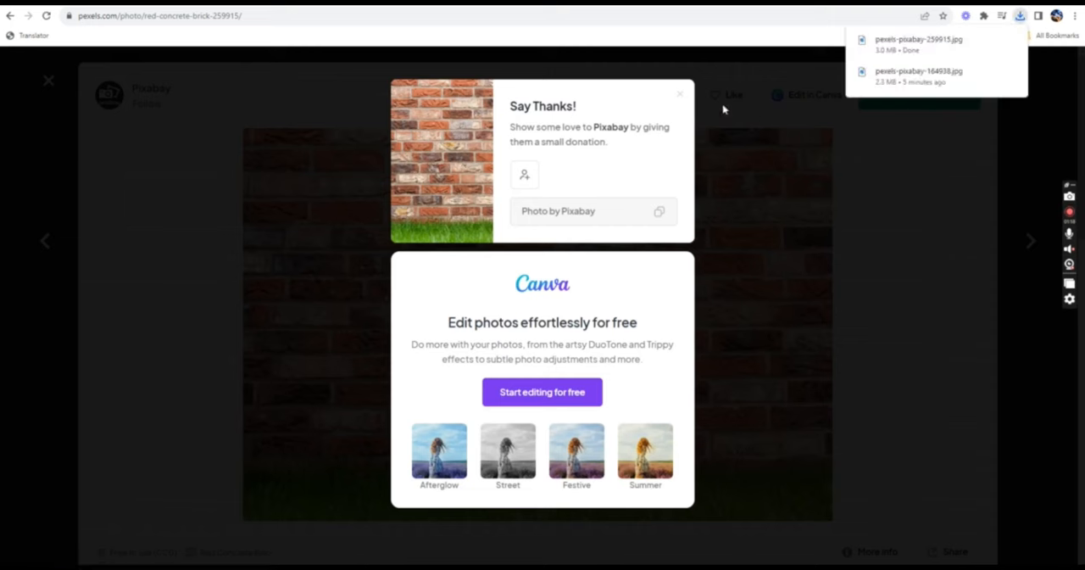
mouse_move(688, 424)
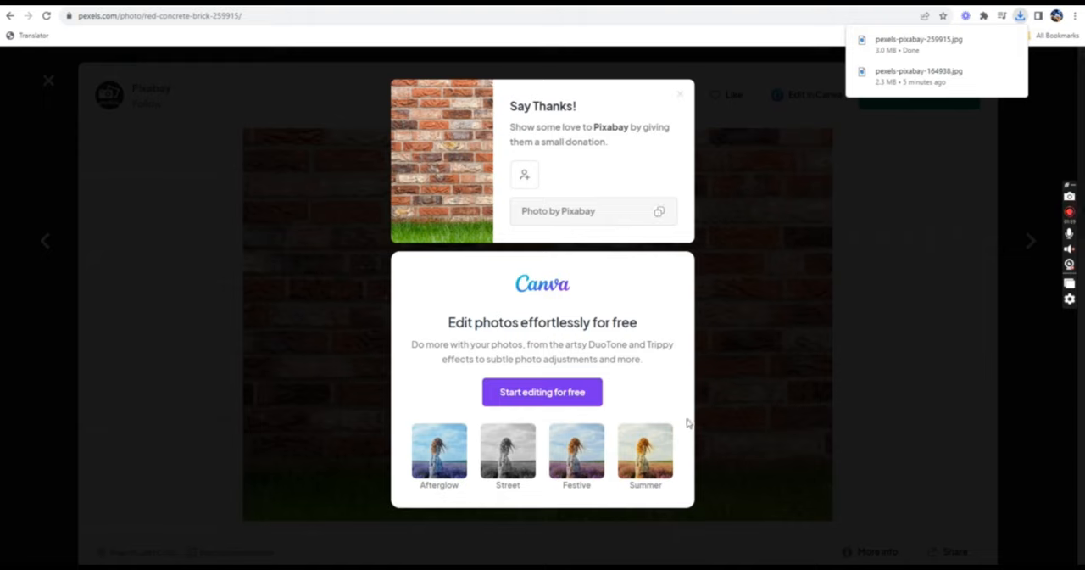
mouse_move(355, 330)
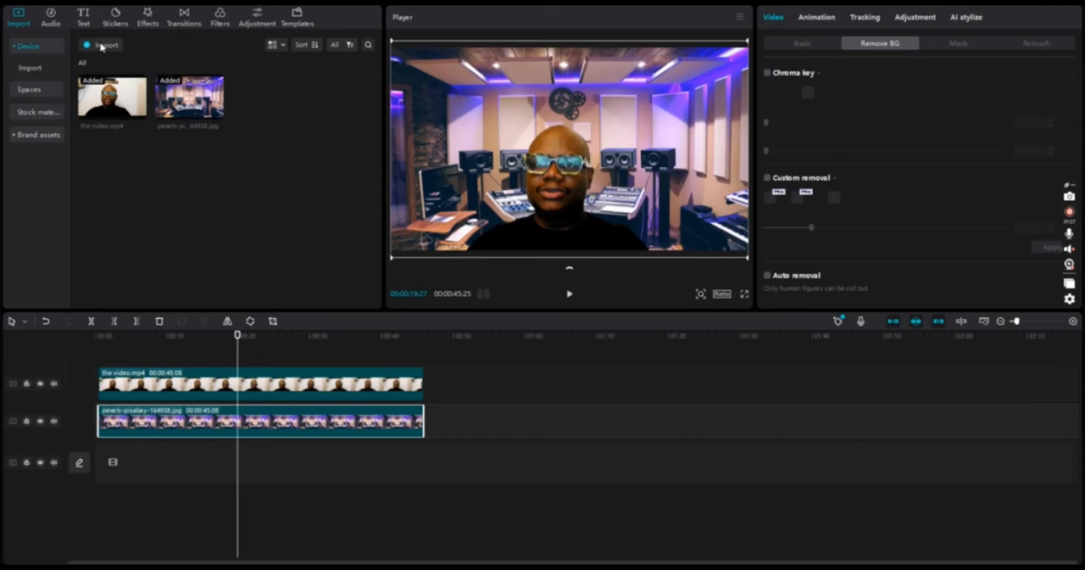
Import pexels-pixabay-259915 and put the brick wall photo below the video, replacing the studio clip.
click(107, 45)
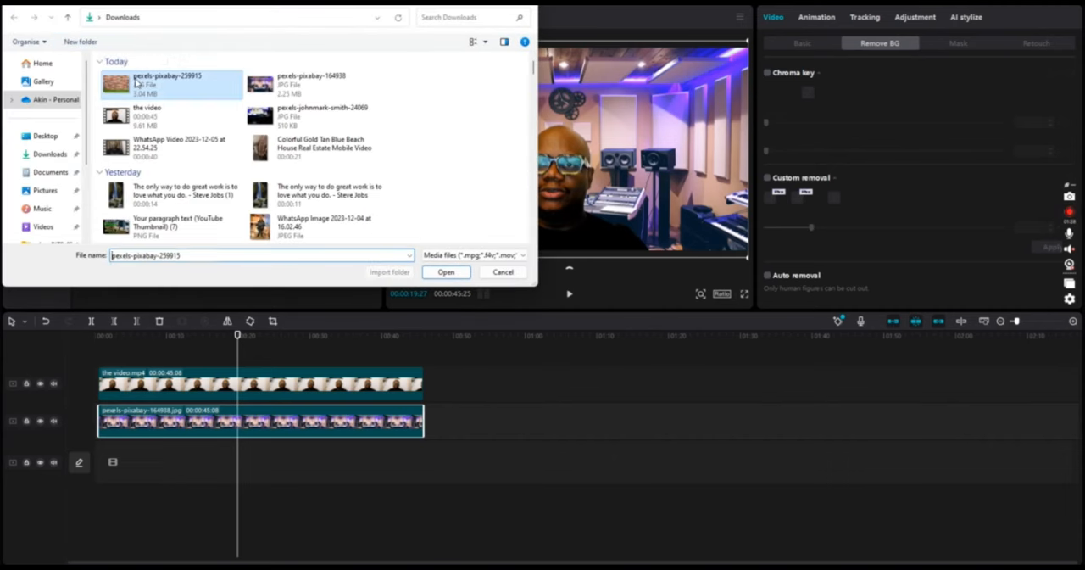
click(446, 271)
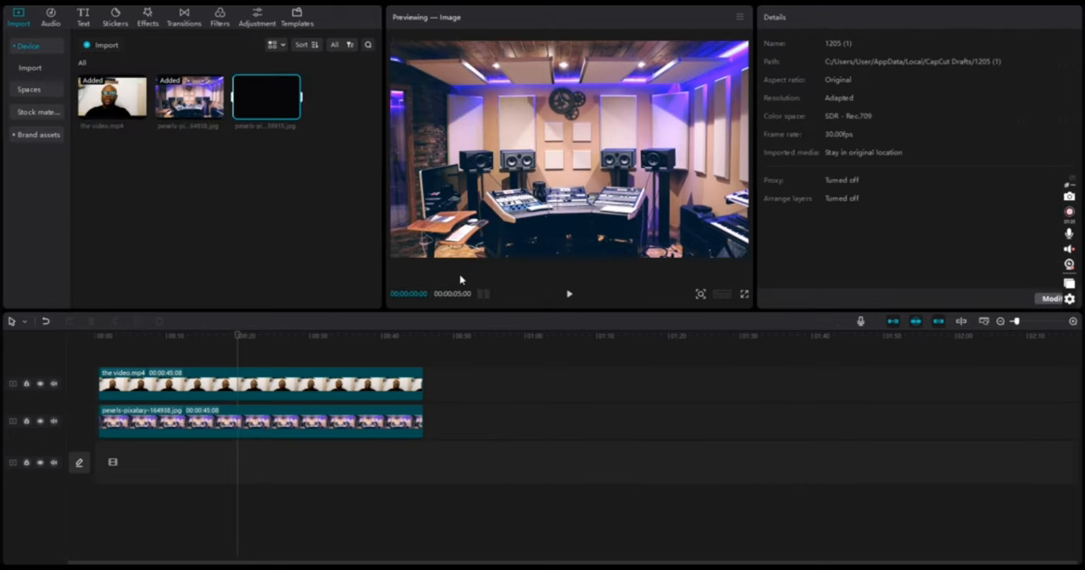
click(267, 96)
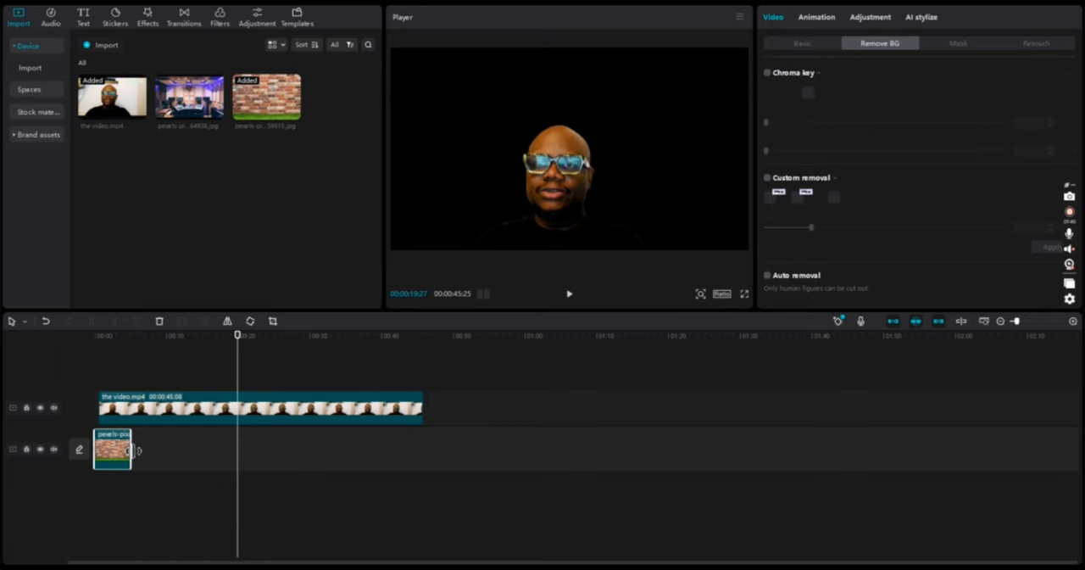
Extend the brick clip to 45 seconds, scale it to fill the frame, and play the composite.
drag(132, 449, 423, 449)
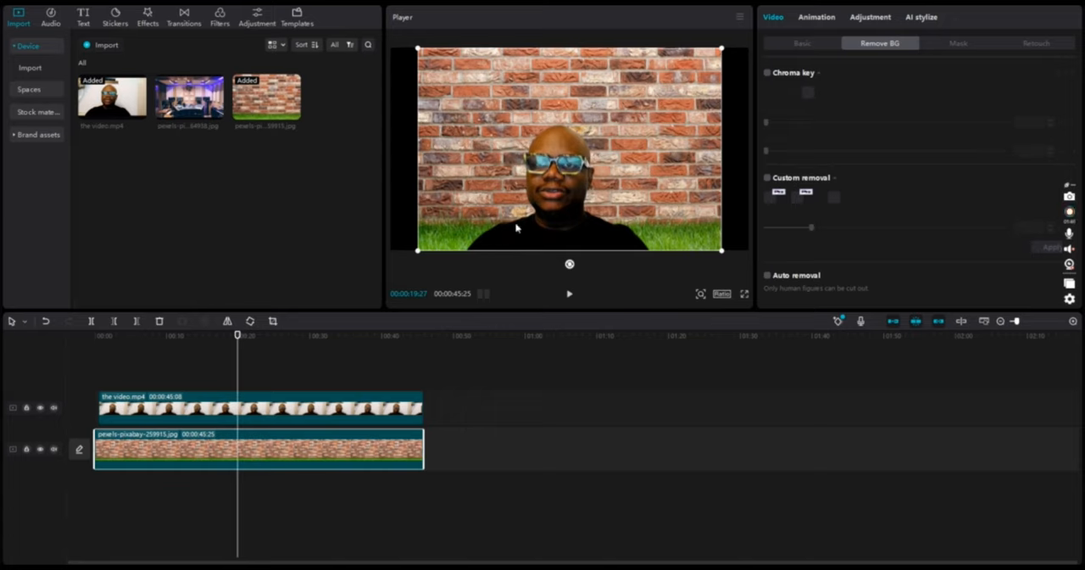
click(767, 274)
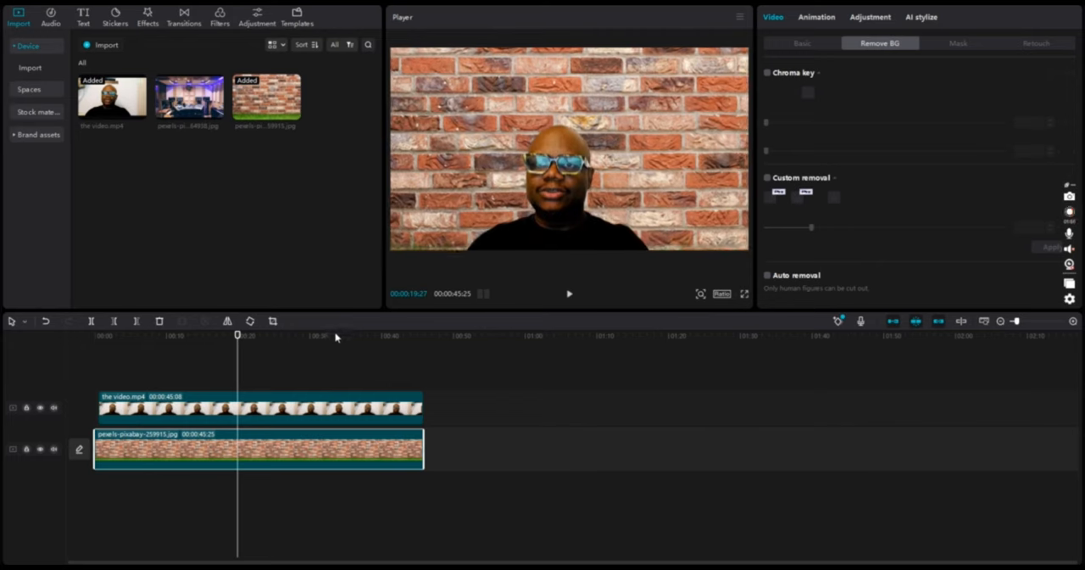
mouse_move(321, 353)
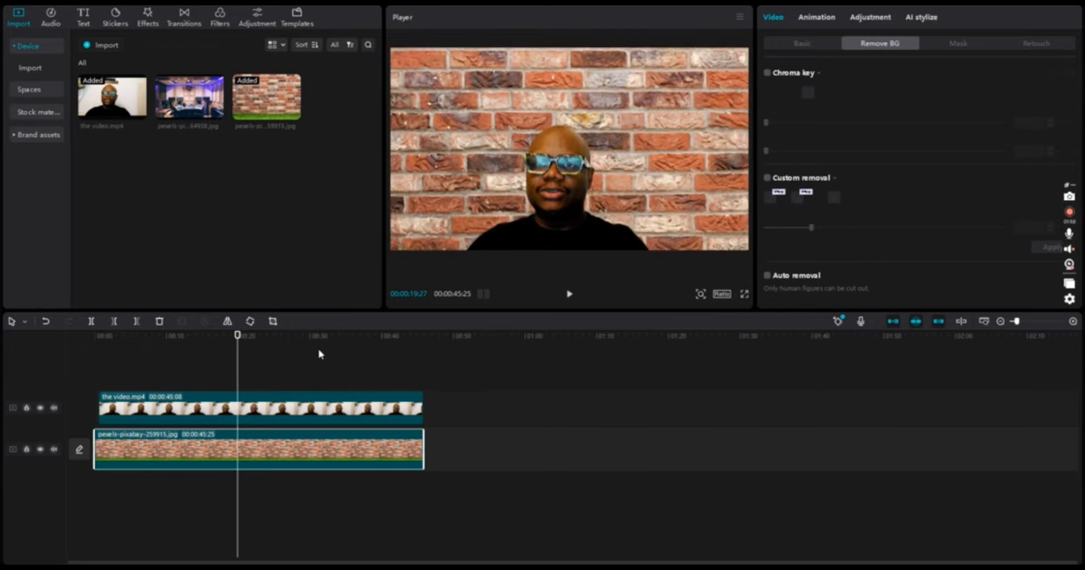
click(258, 407)
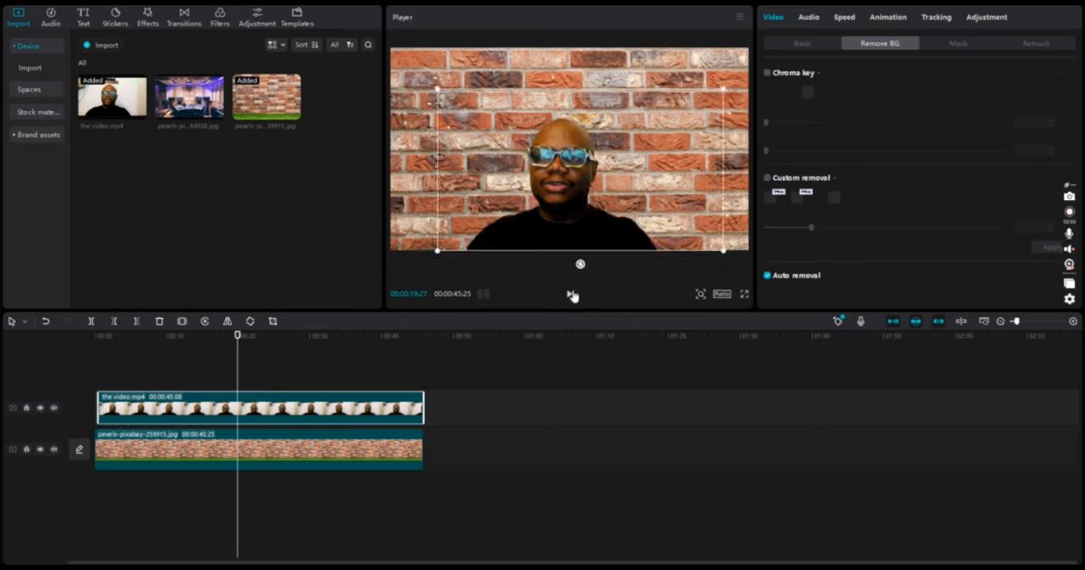
click(569, 293)
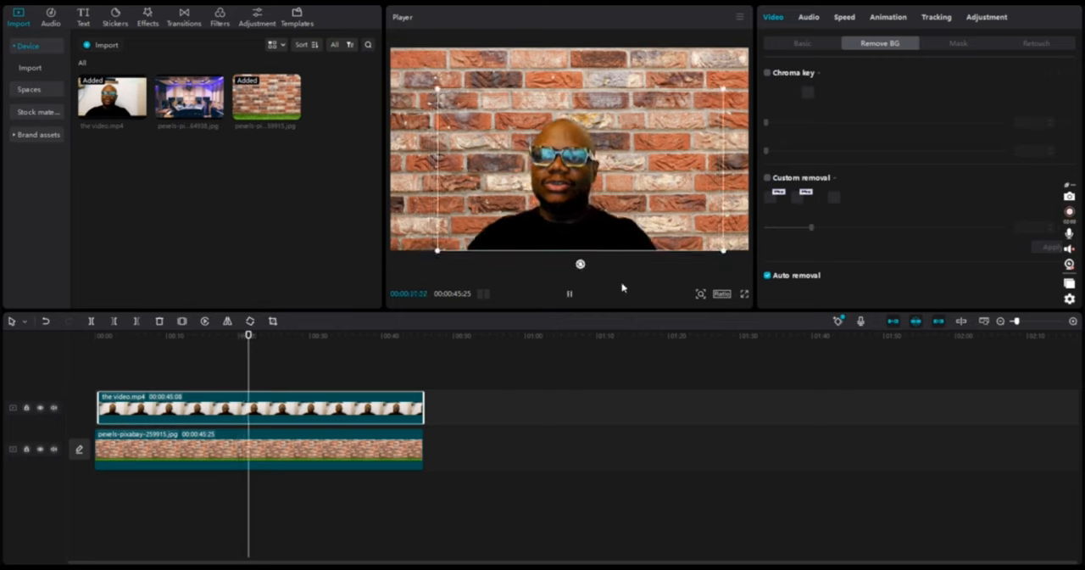